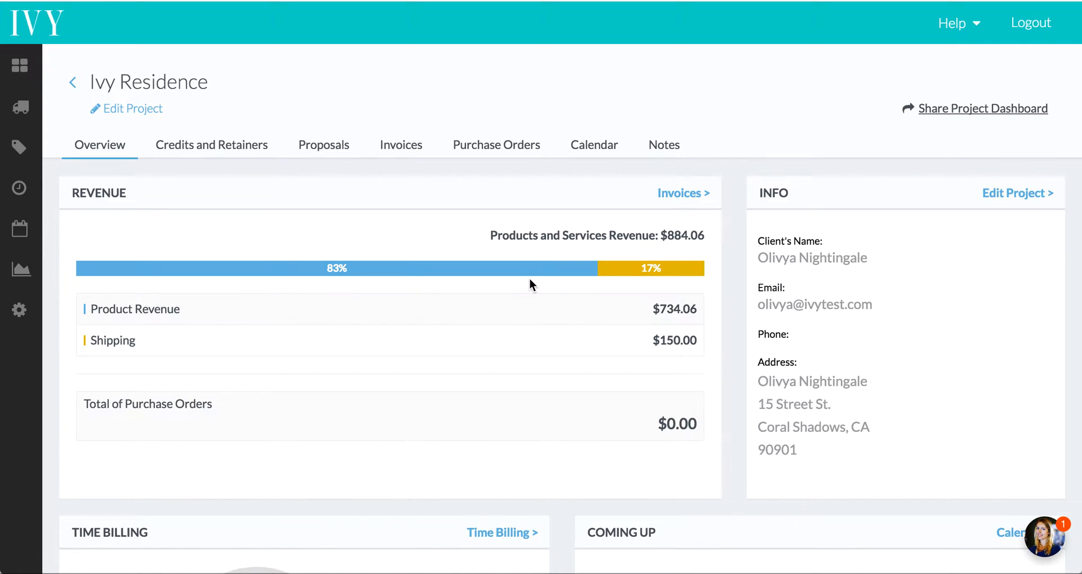
{"action": "mouse_move", "coordinate": [512, 232]}
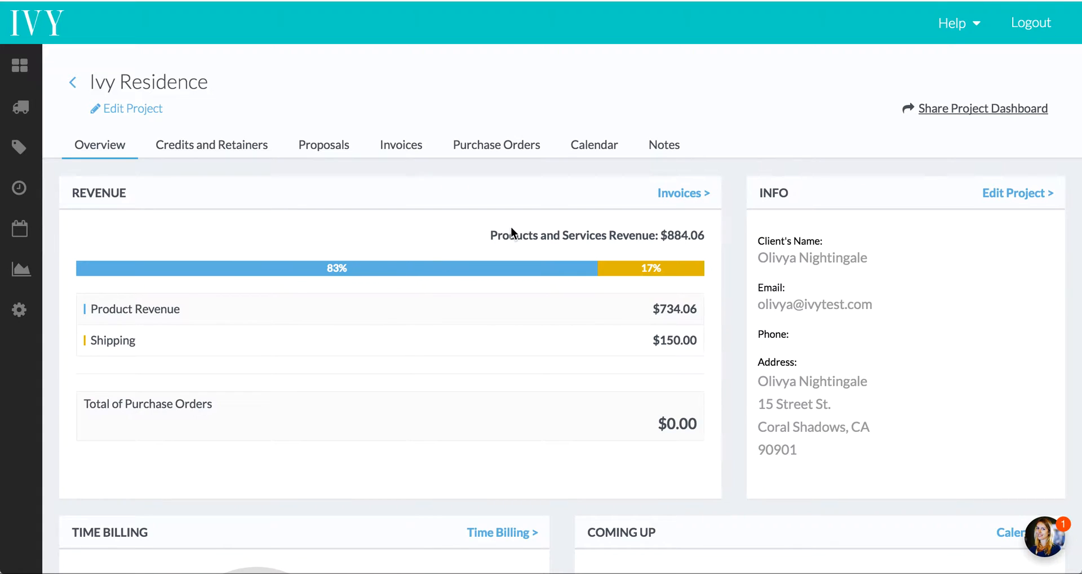
{"action": "mouse_move", "coordinate": [317, 127]}
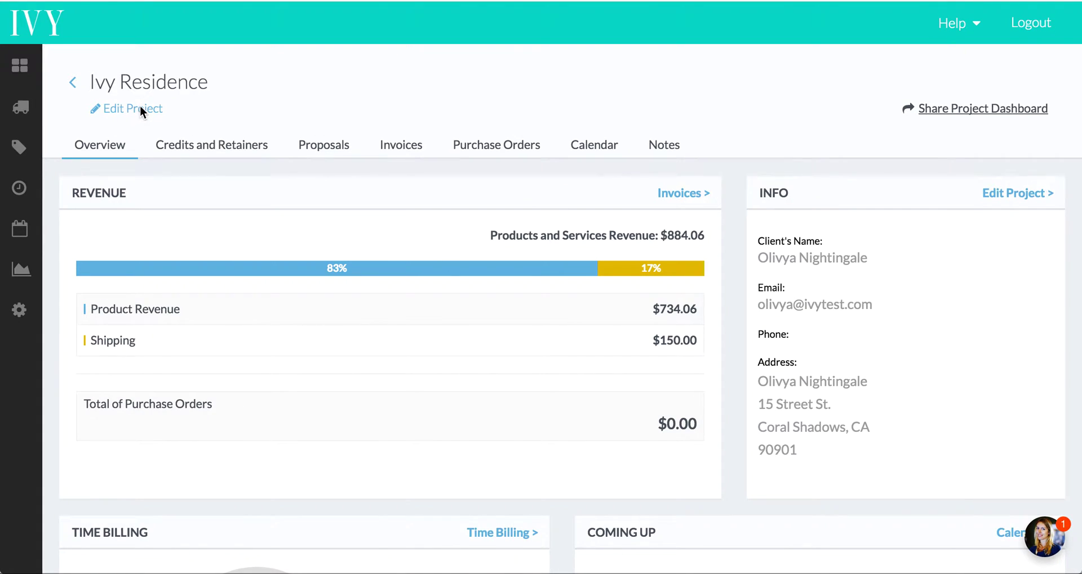
Start adding a new sales tax from the Ivy Residence project's Sales Tax field
{"action": "left_click", "coordinate": [125, 108]}
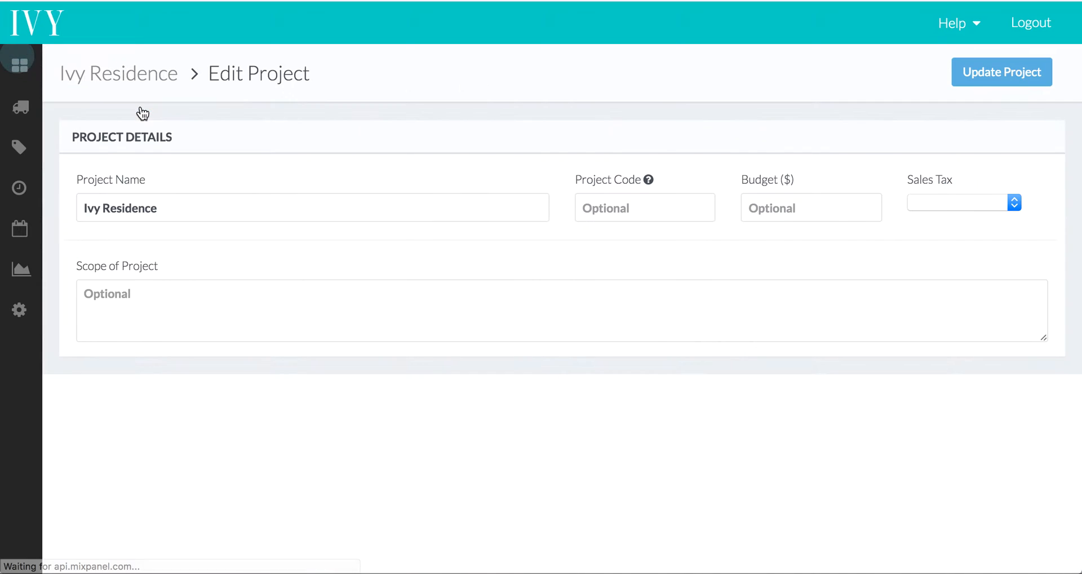
{"action": "left_click", "coordinate": [963, 207]}
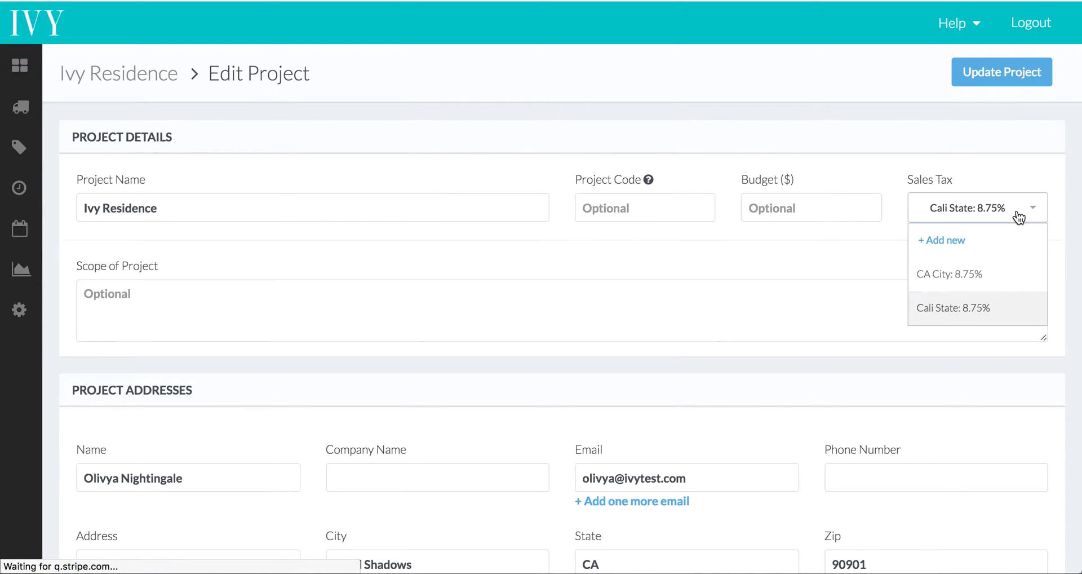
{"action": "left_click", "coordinate": [942, 240]}
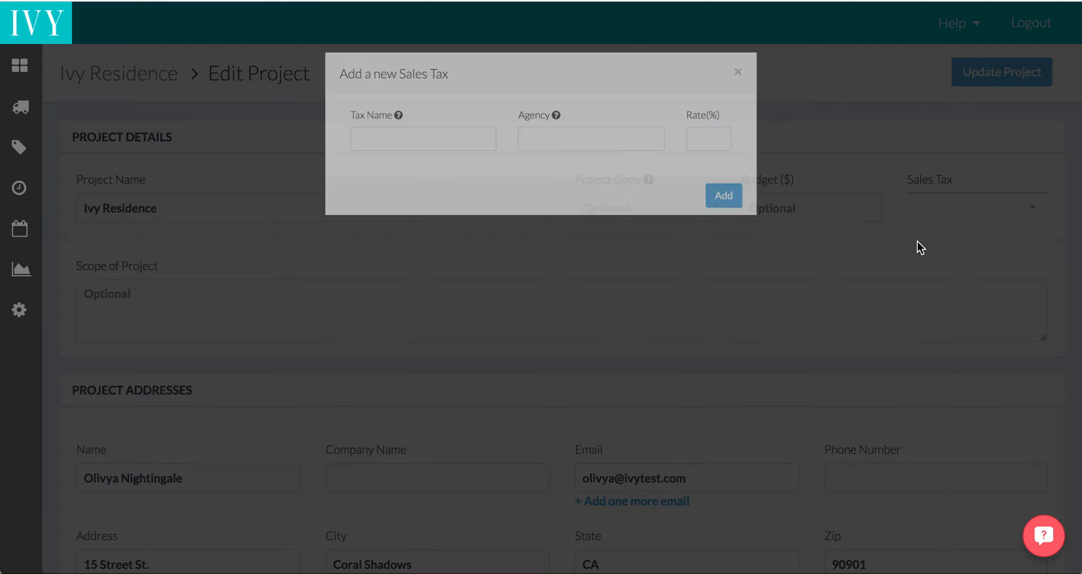
Create the SF City sales tax under agency California at 8.75% and add it to the project
{"action": "type", "text": "c"}
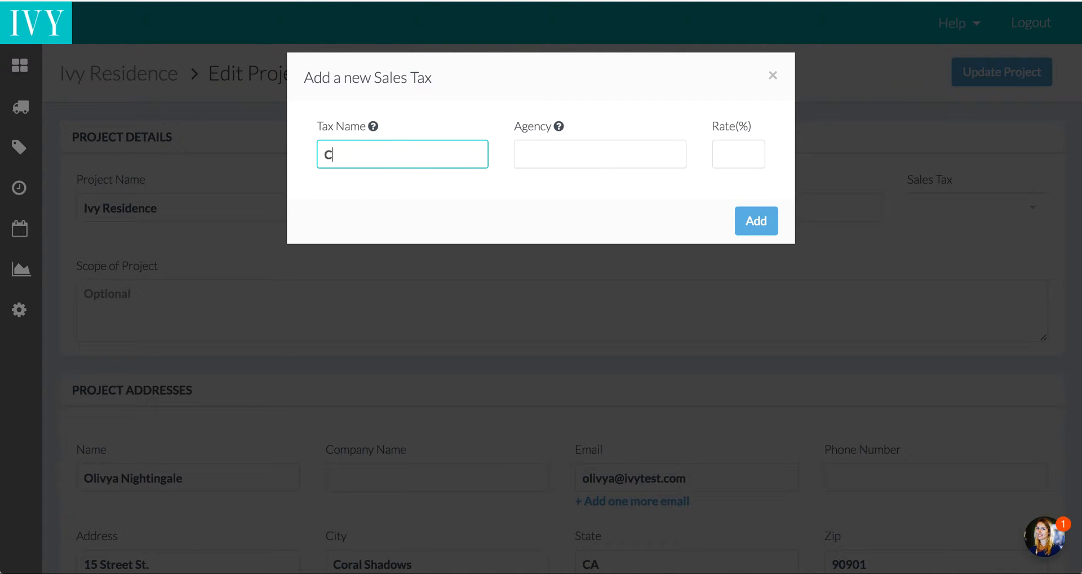
{"action": "type", "text": "SF City"}
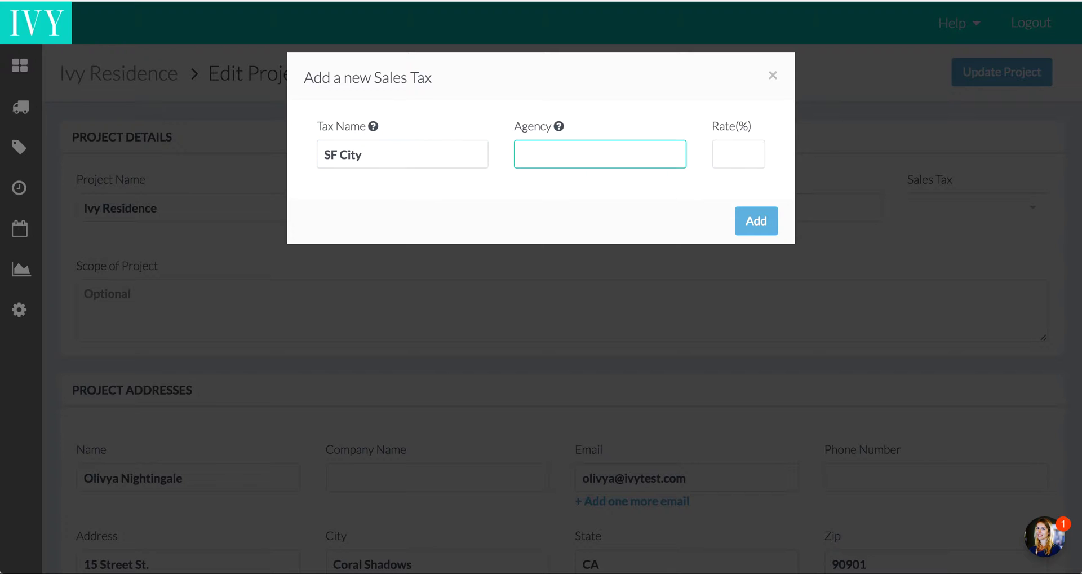
{"action": "type", "text": "Calif"}
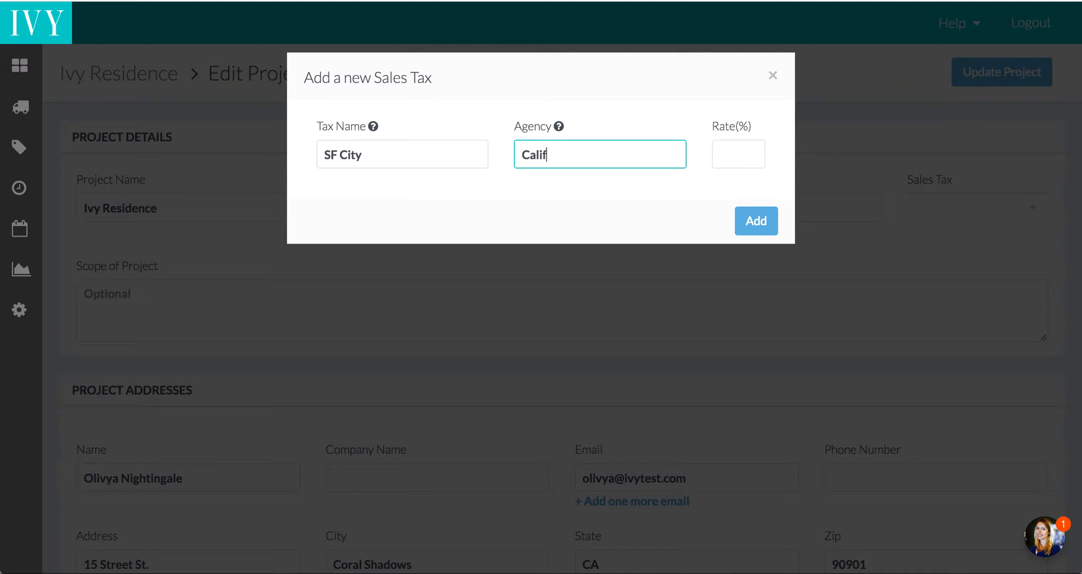
{"action": "type", "text": "ornia"}
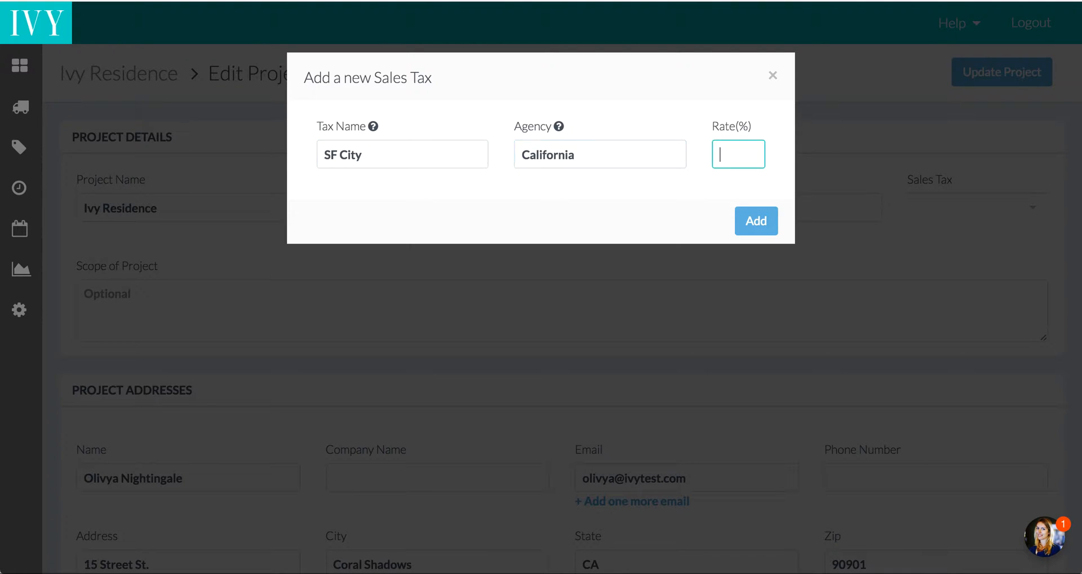
{"action": "type", "text": "8.7"}
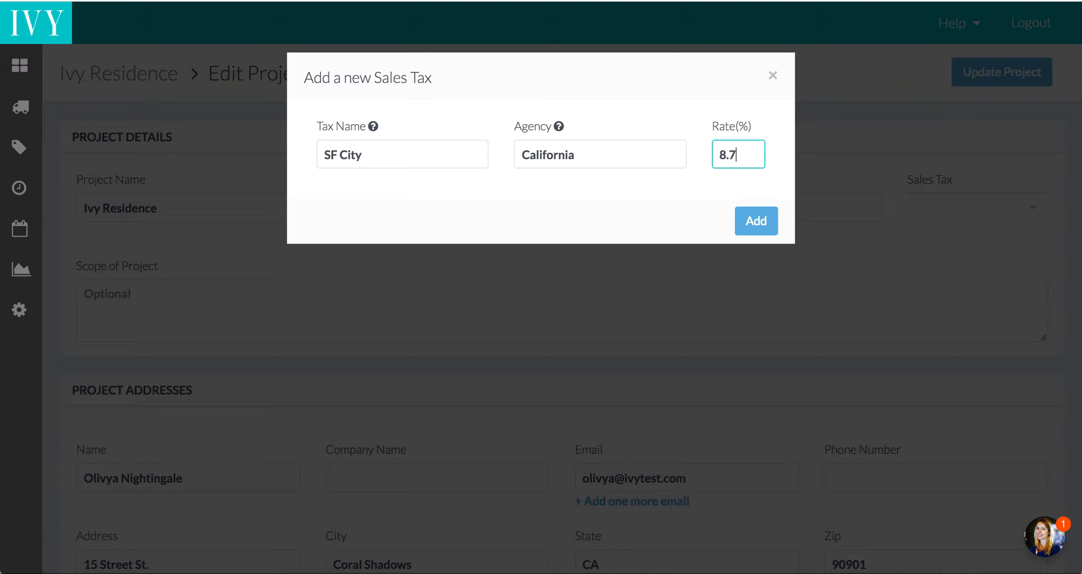
{"action": "type", "text": "5"}
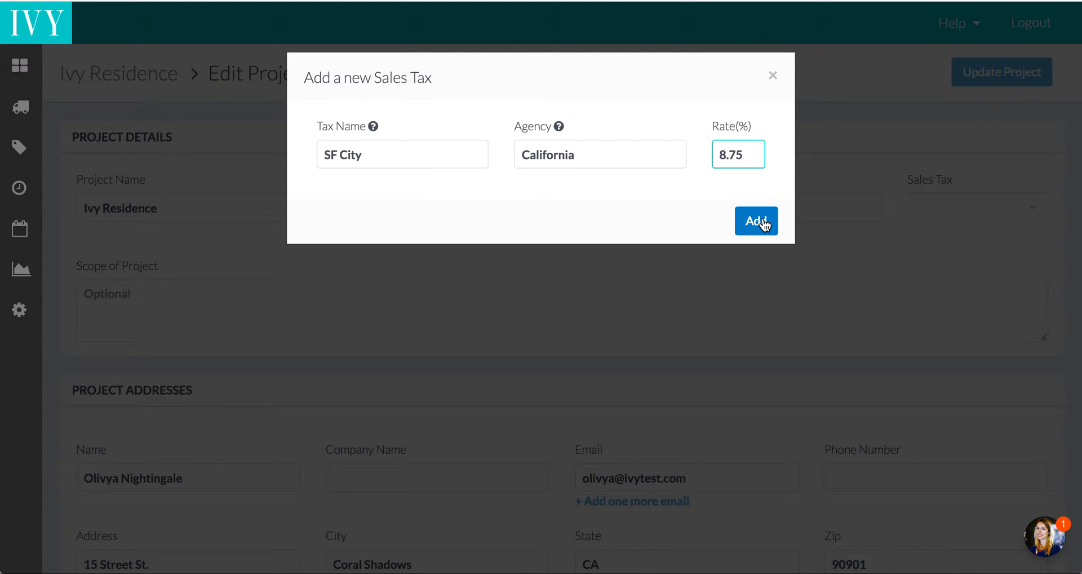
{"action": "left_click", "coordinate": [755, 221]}
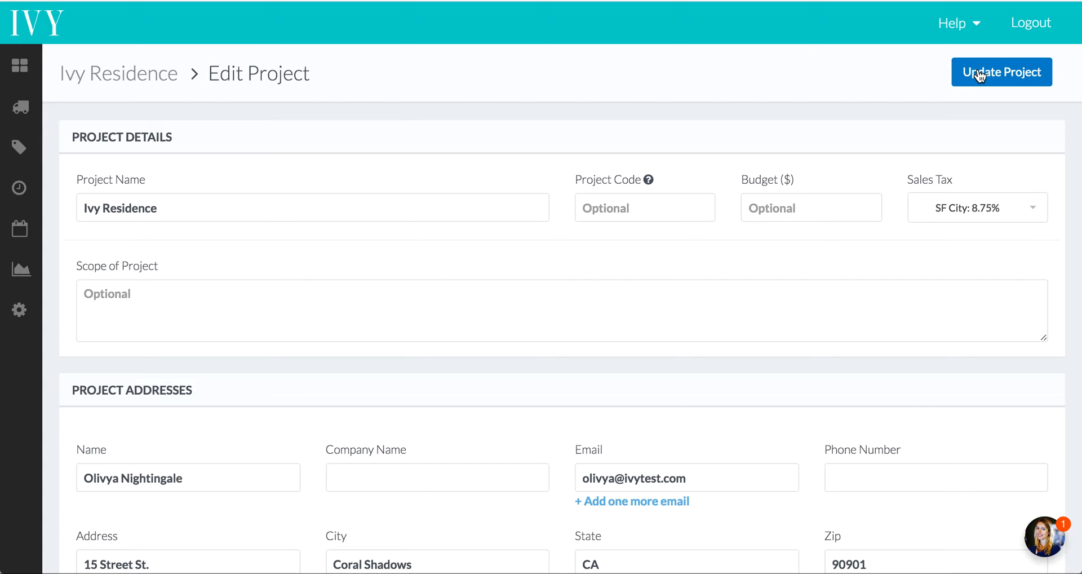
Update the Ivy Residence project with its new tax, then view the account details settings
{"action": "left_click", "coordinate": [1001, 72]}
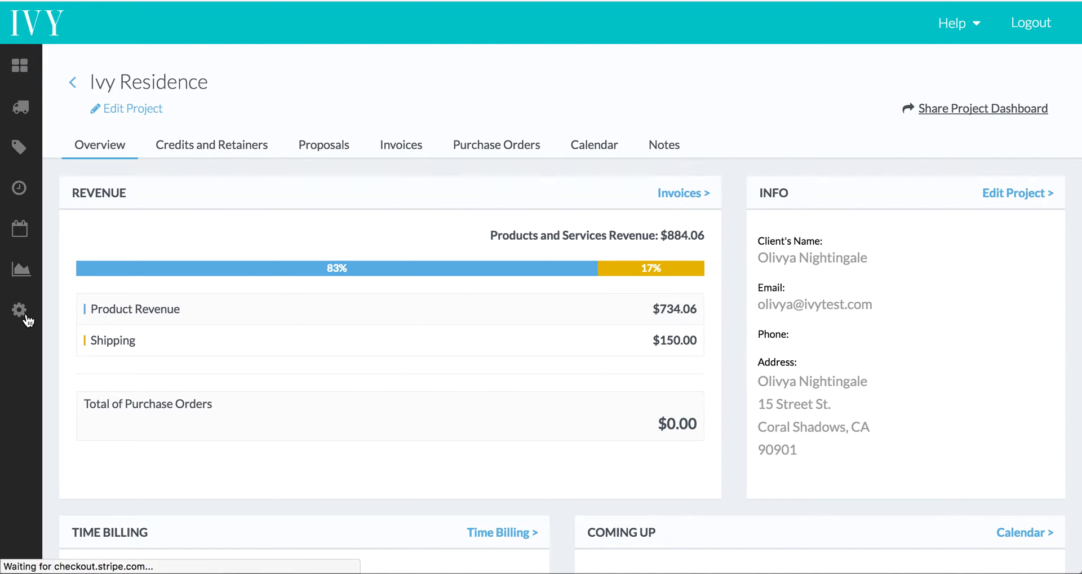
{"action": "mouse_move", "coordinate": [21, 311]}
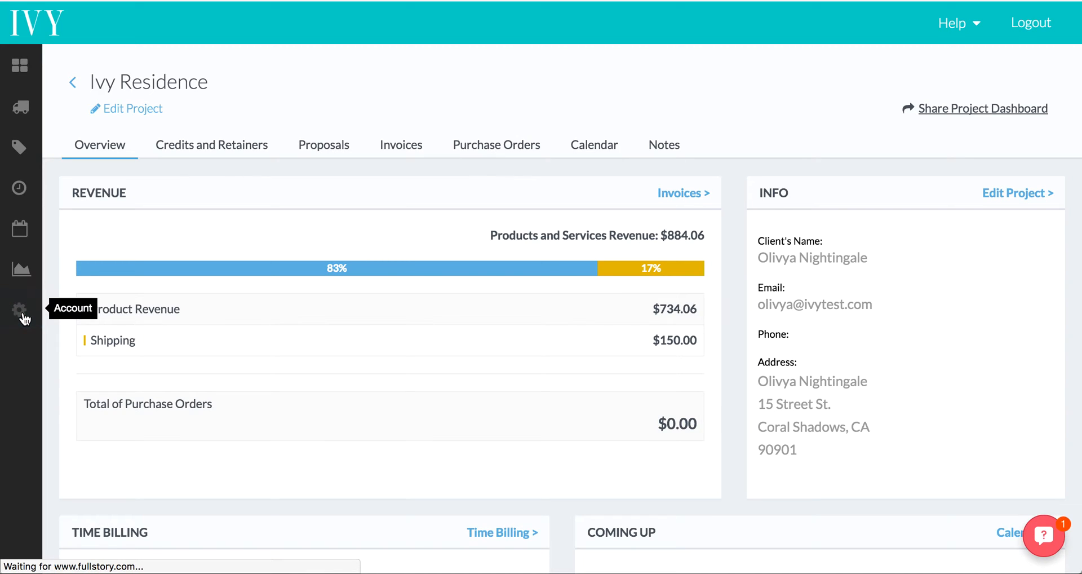
{"action": "left_click", "coordinate": [21, 310]}
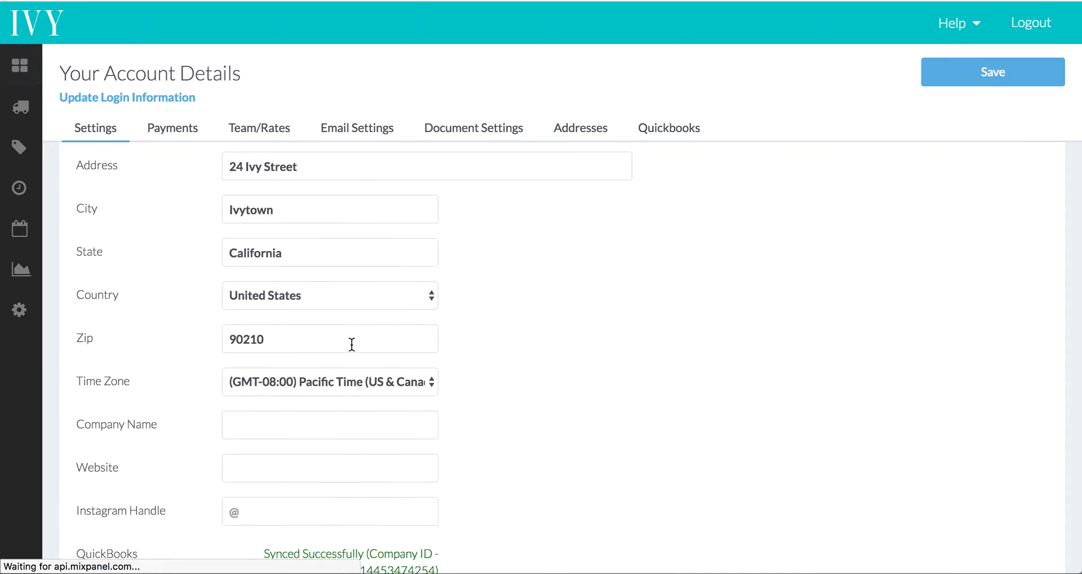
{"action": "scroll", "scroll_direction": "down", "scroll_amount": 3}
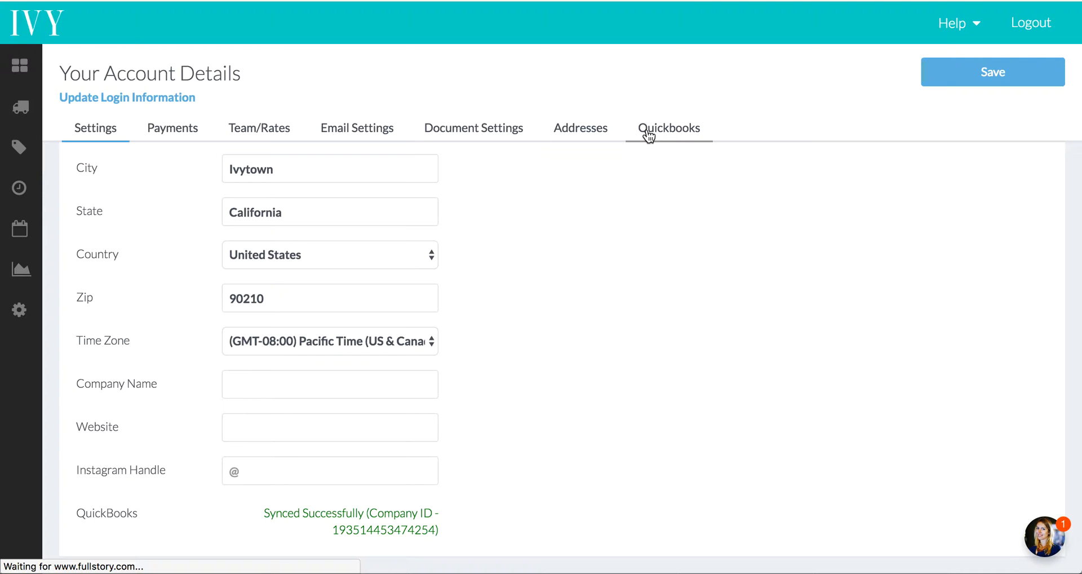
Show the QuickBooks accounts mapping with TEST Sales Income and Ivy Shipping Income
{"action": "left_click", "coordinate": [669, 127]}
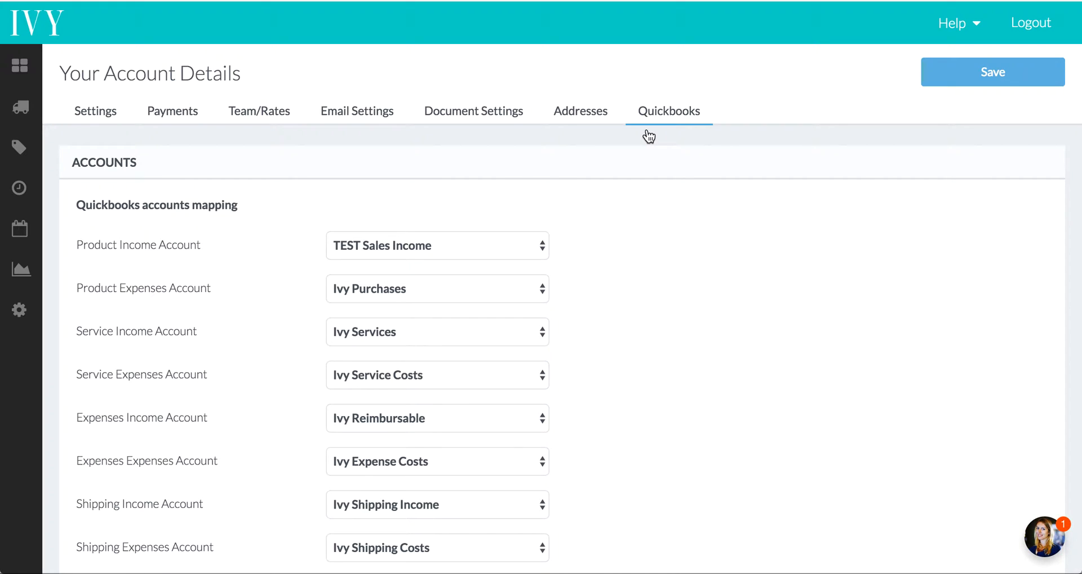
{"action": "mouse_move", "coordinate": [122, 222]}
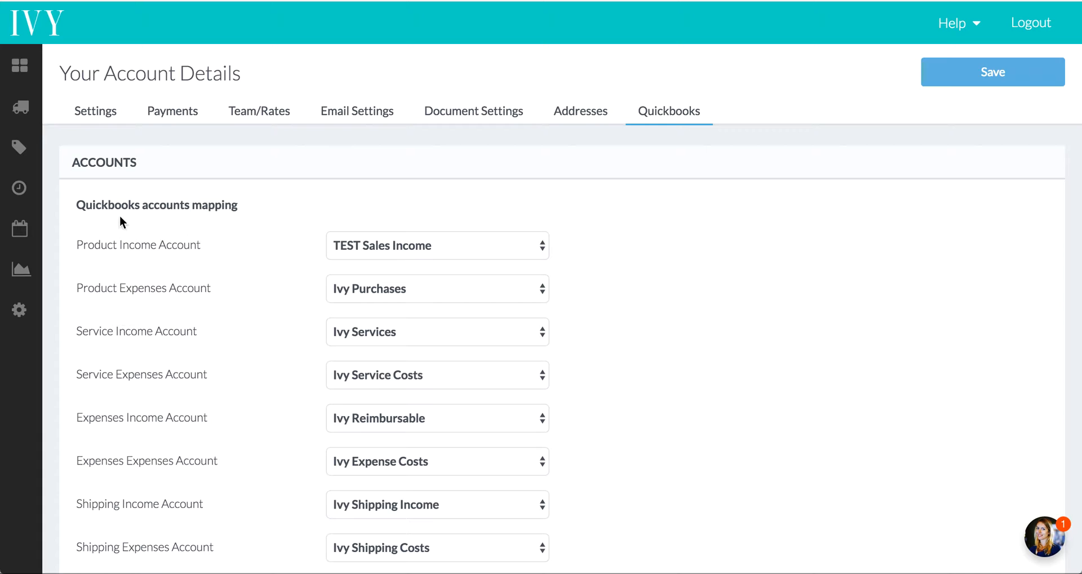
{"action": "mouse_move", "coordinate": [101, 305]}
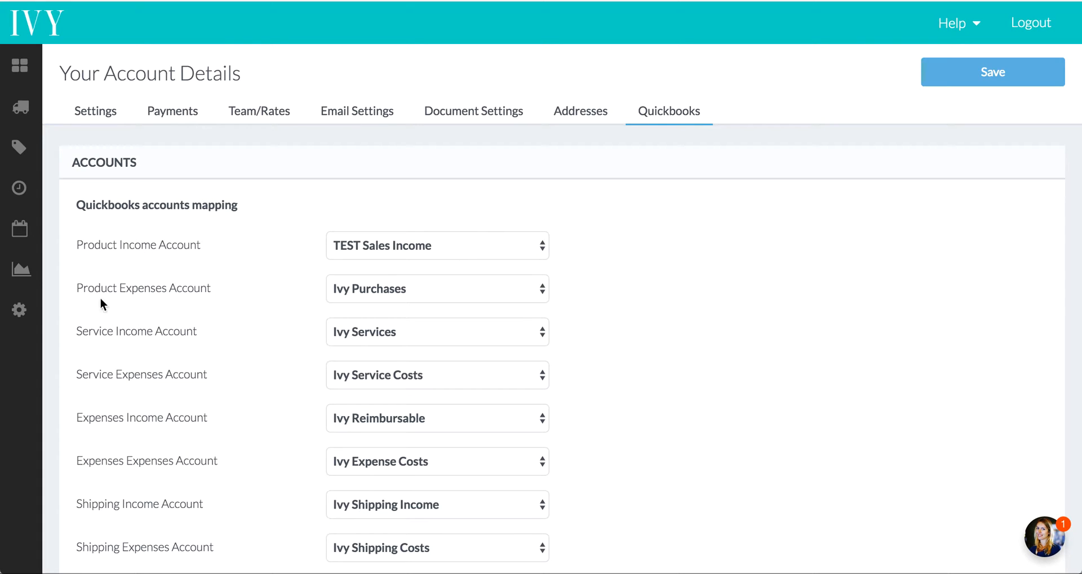
{"action": "mouse_move", "coordinate": [125, 397]}
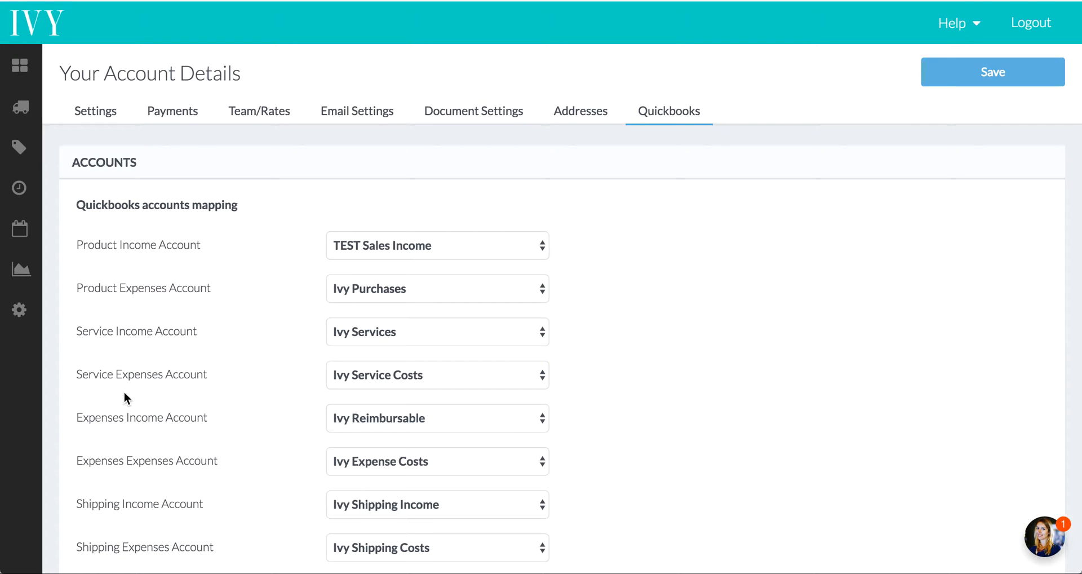
{"action": "mouse_move", "coordinate": [319, 274]}
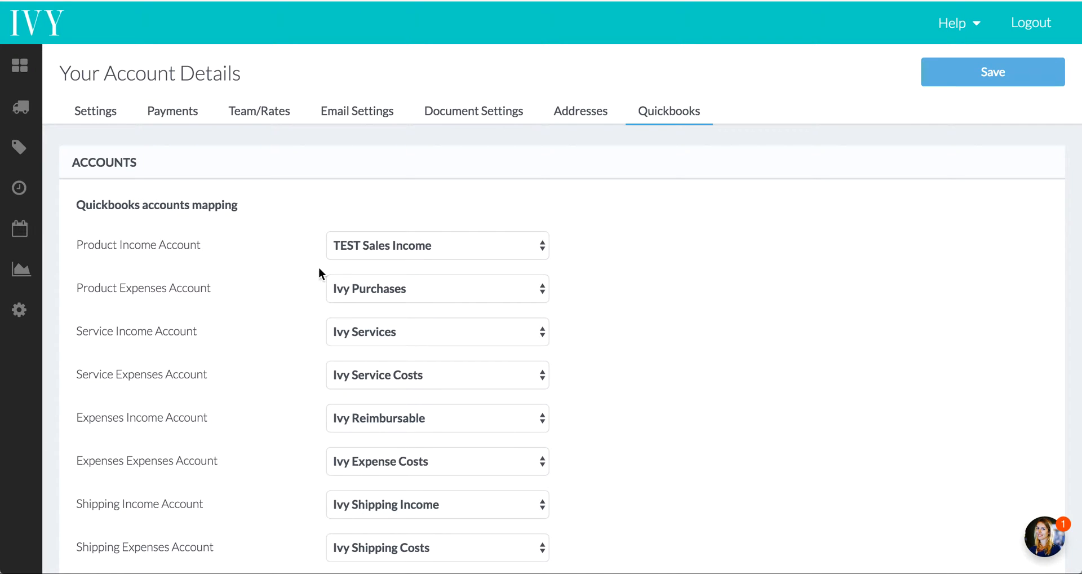
Keep TEST Sales Income as the product income account and save the QuickBooks mapping
{"action": "left_click", "coordinate": [438, 245]}
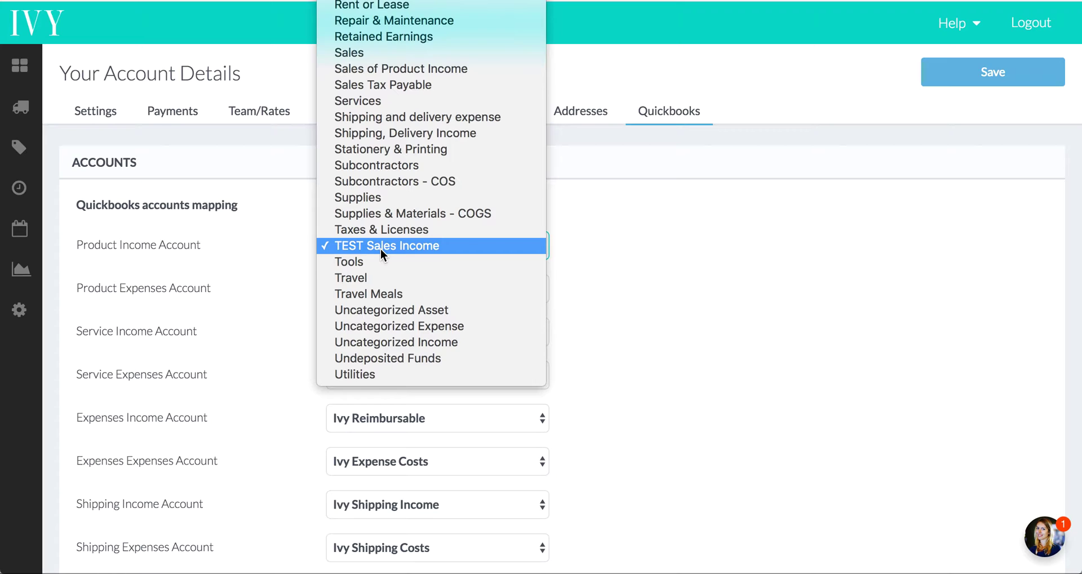
{"action": "left_click", "coordinate": [386, 245]}
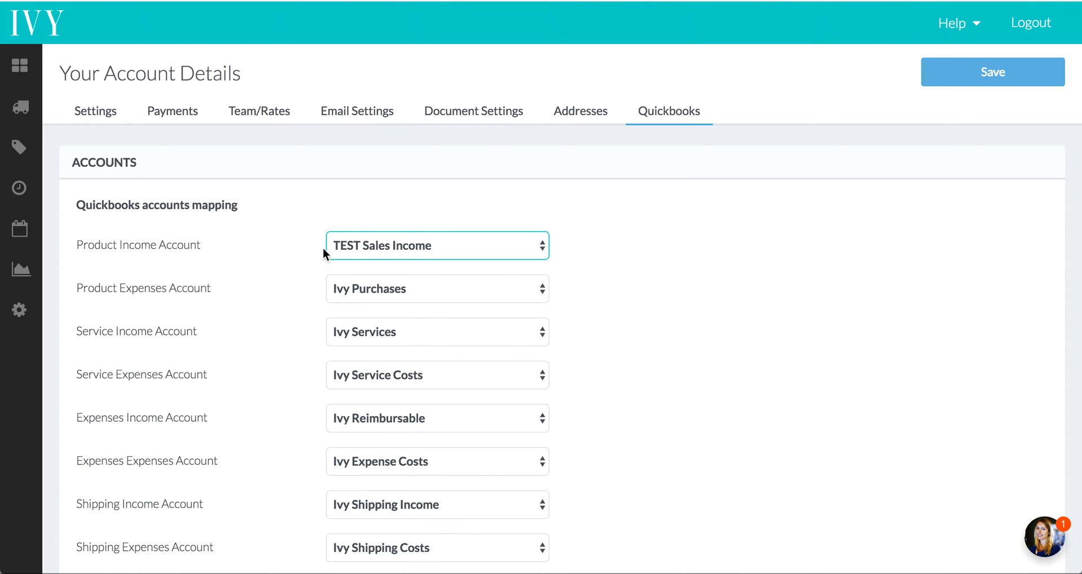
{"action": "mouse_move", "coordinate": [452, 227]}
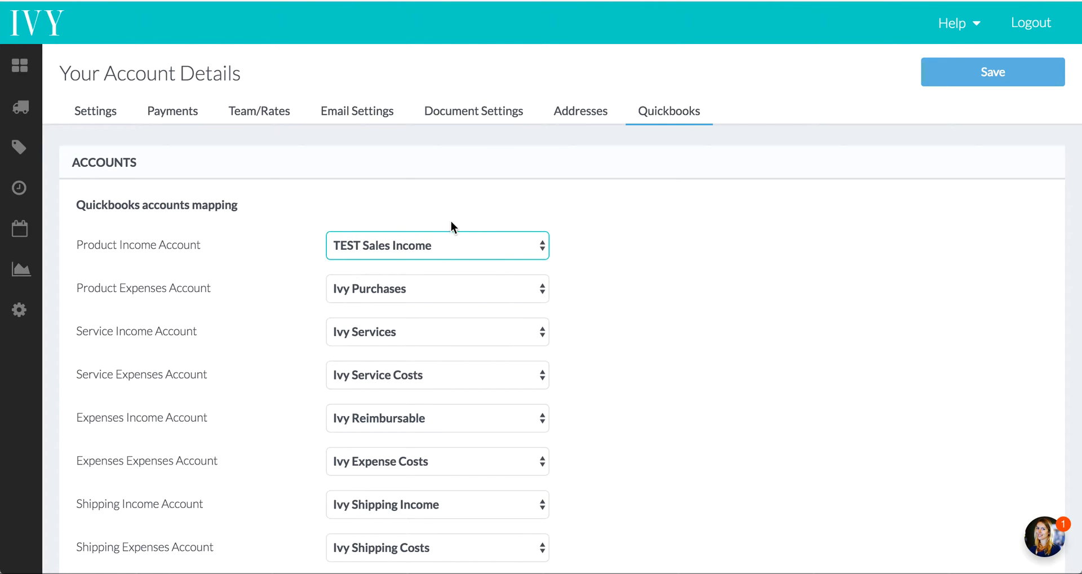
{"action": "mouse_move", "coordinate": [409, 259]}
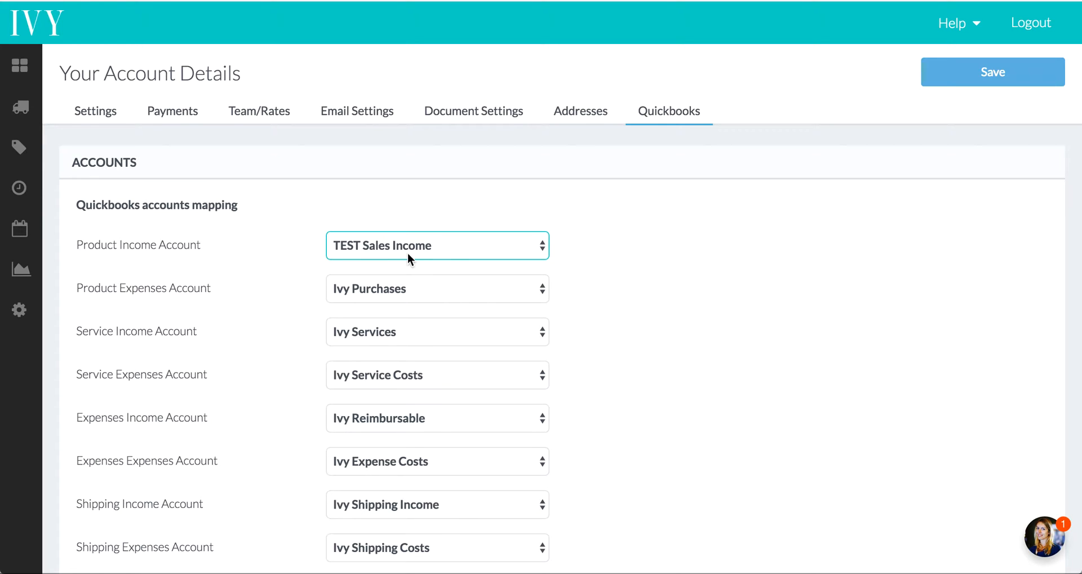
{"action": "mouse_move", "coordinate": [992, 72]}
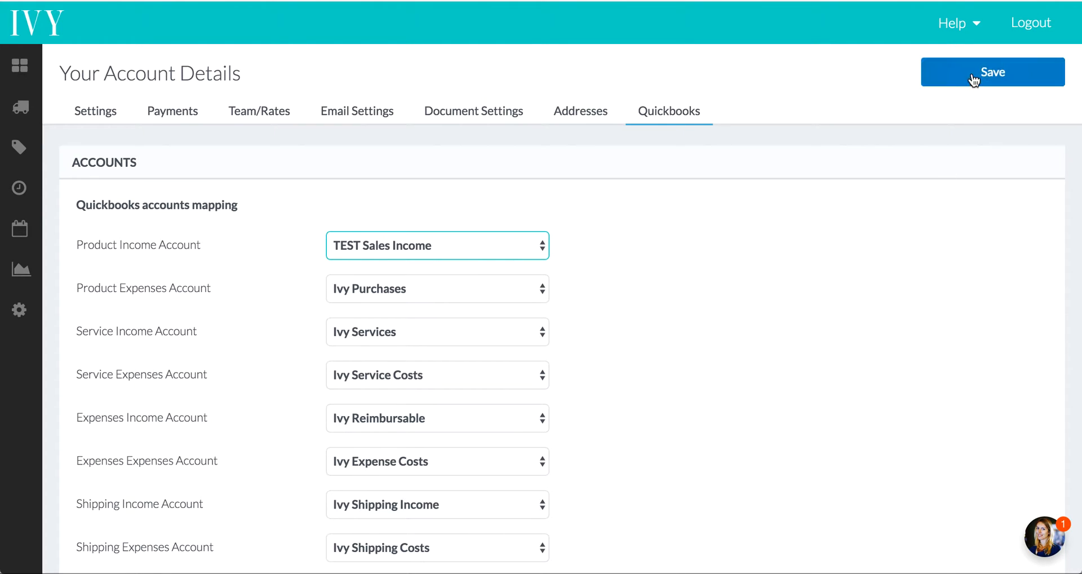
{"action": "left_click", "coordinate": [993, 72]}
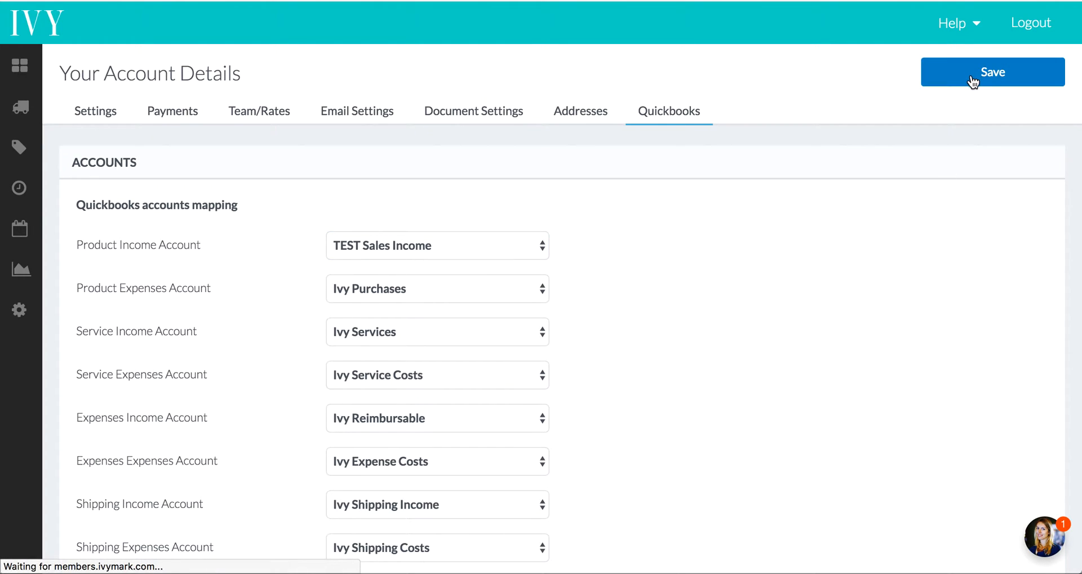
{"action": "left_click", "coordinate": [992, 72]}
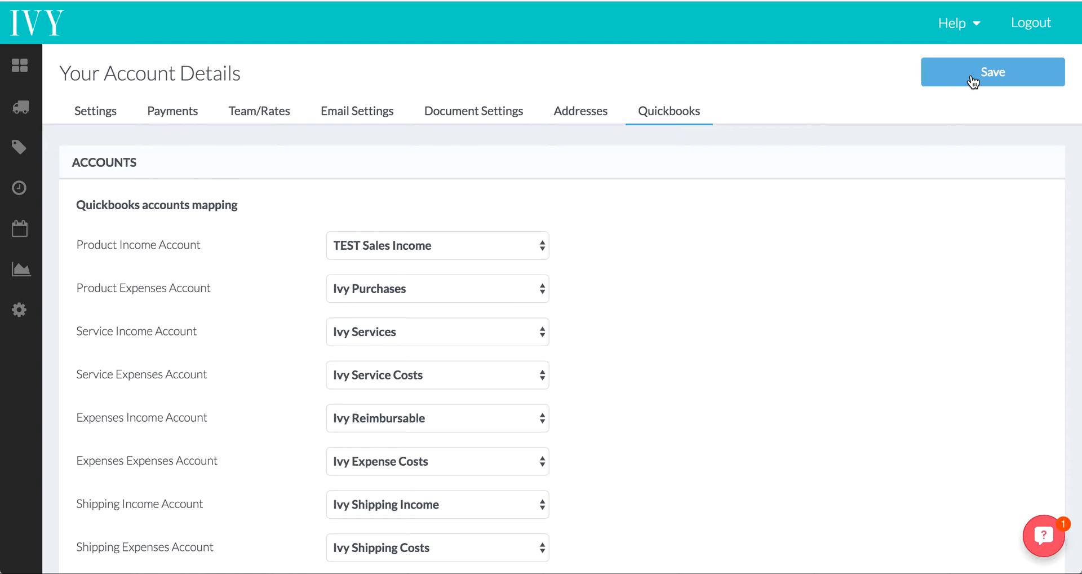
{"action": "mouse_move", "coordinate": [338, 202]}
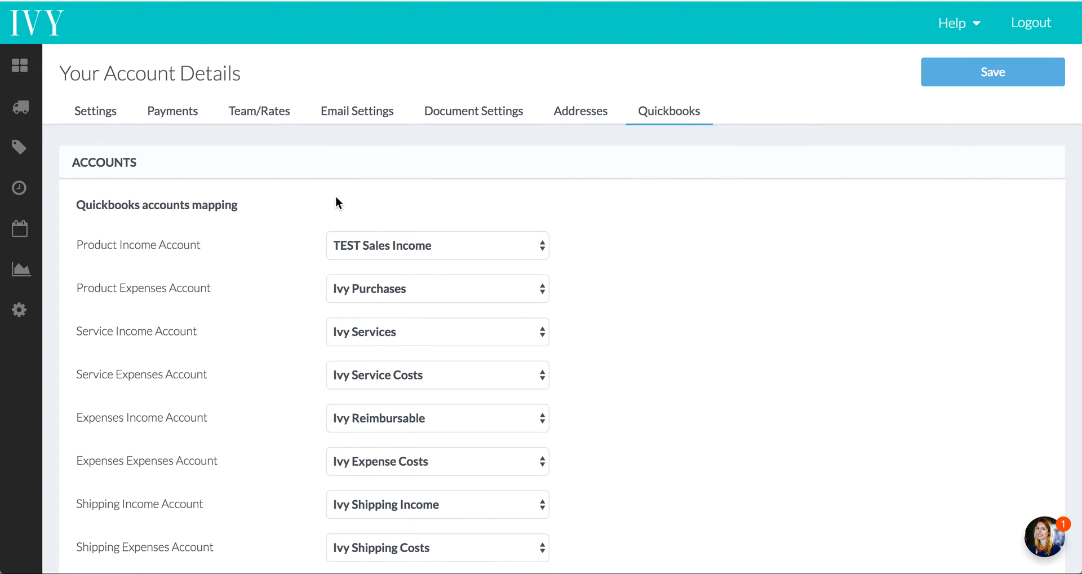
Go to the Ivy Residence project's invoices and view invoice IN-10002
{"action": "left_click", "coordinate": [20, 65]}
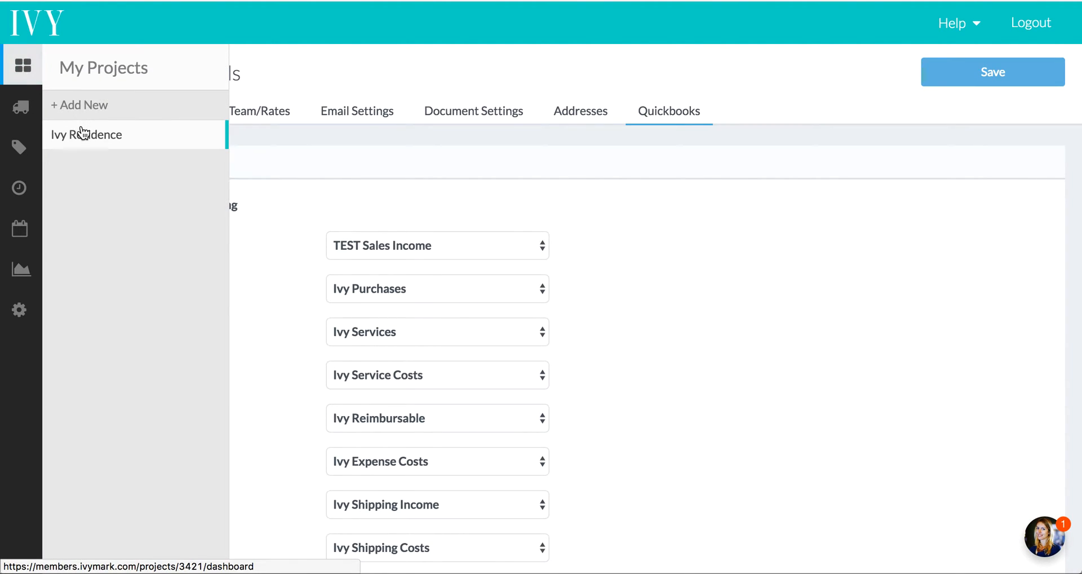
{"action": "left_click", "coordinate": [87, 134]}
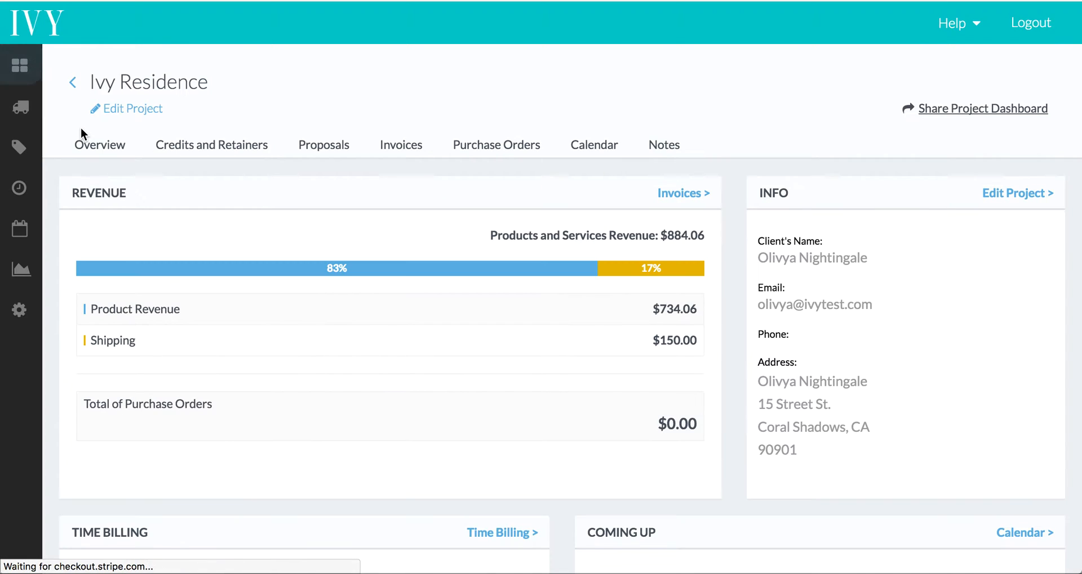
{"action": "mouse_move", "coordinate": [400, 146]}
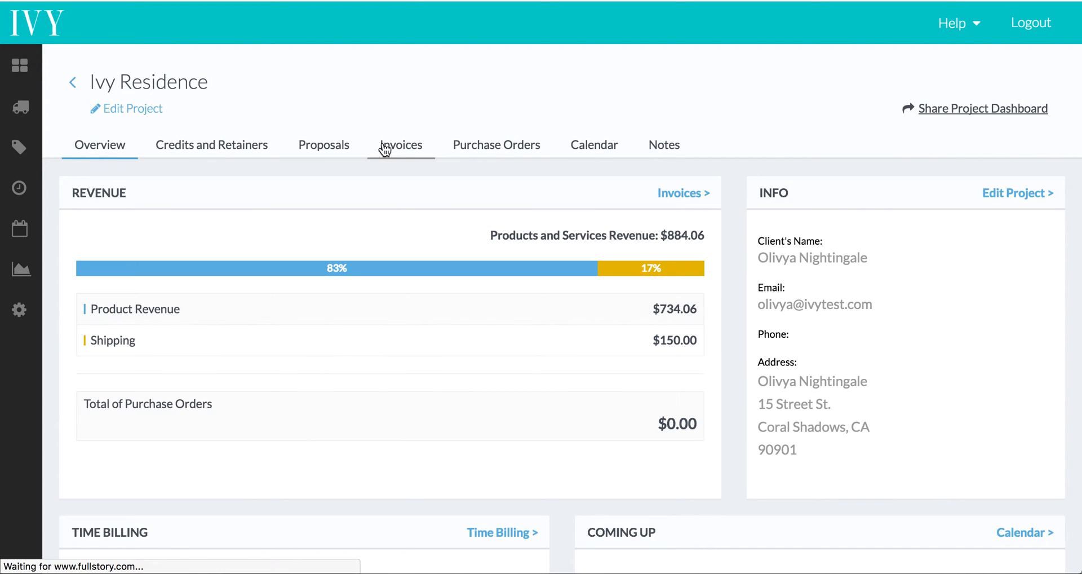
{"action": "left_click", "coordinate": [400, 145]}
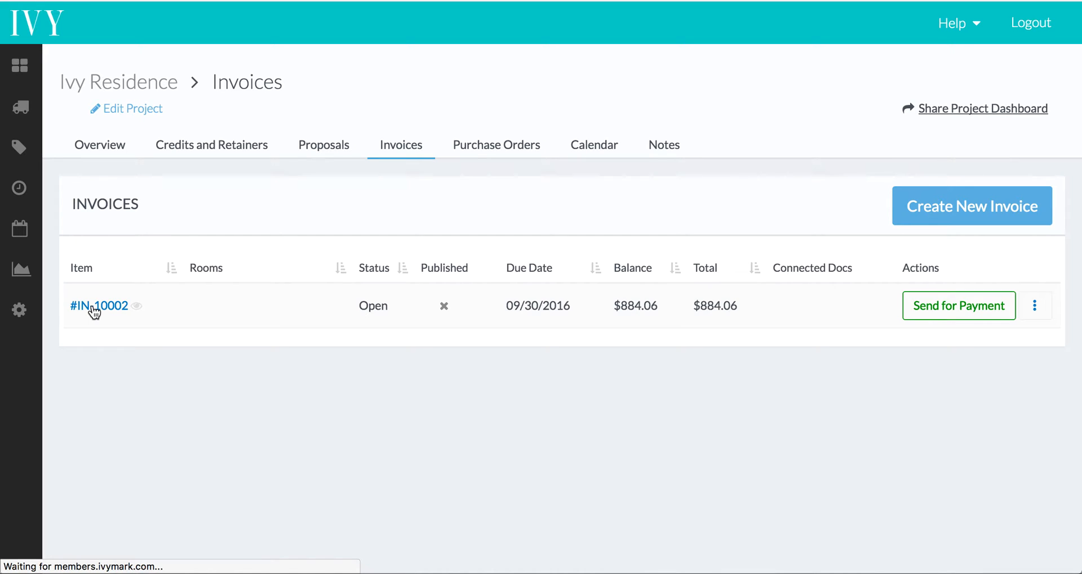
{"action": "left_click", "coordinate": [100, 305]}
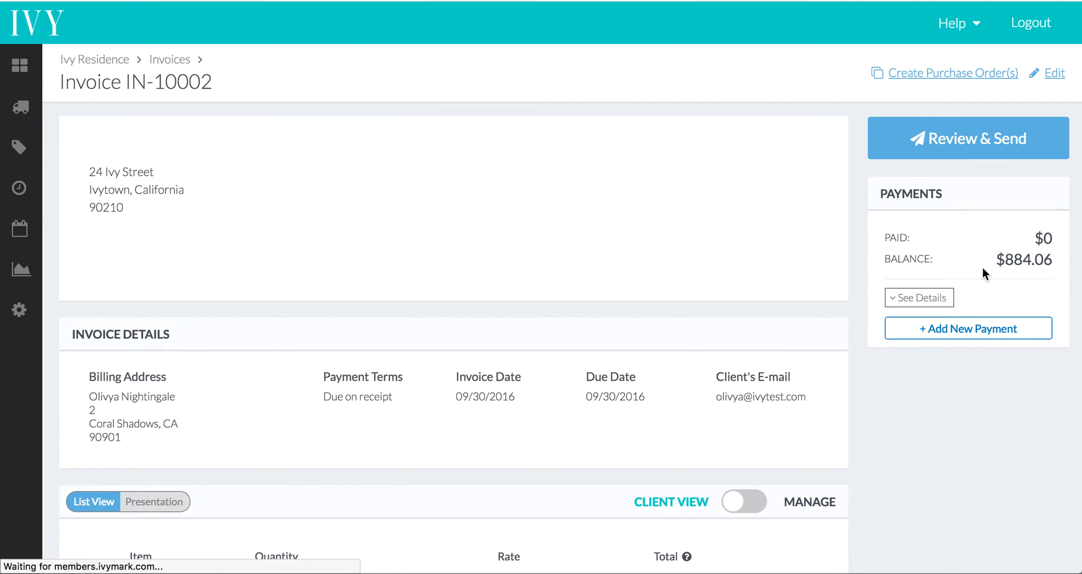
Put invoice IN-10002, with Test Product at 675.00 and 150.00 shipping, into edit mode
{"action": "scroll", "scroll_direction": "down", "scroll_amount": 3}
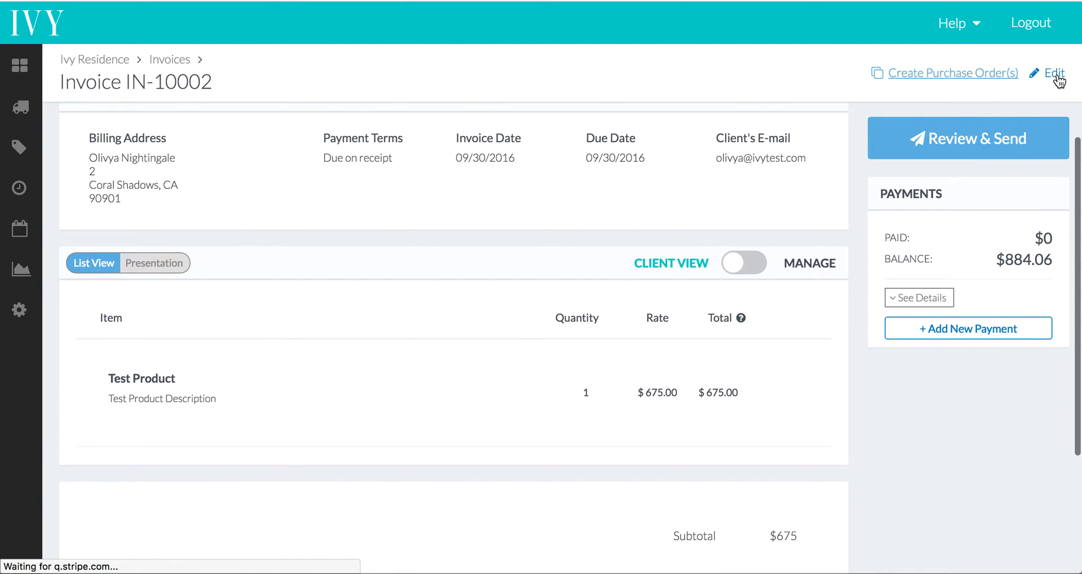
{"action": "left_click", "coordinate": [1052, 73]}
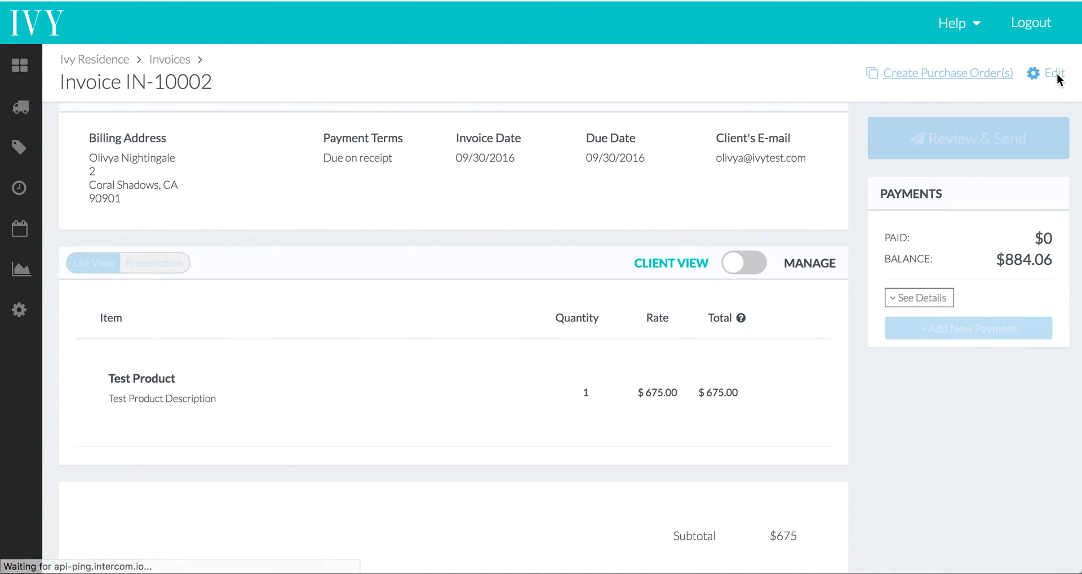
{"action": "left_click", "coordinate": [1055, 74]}
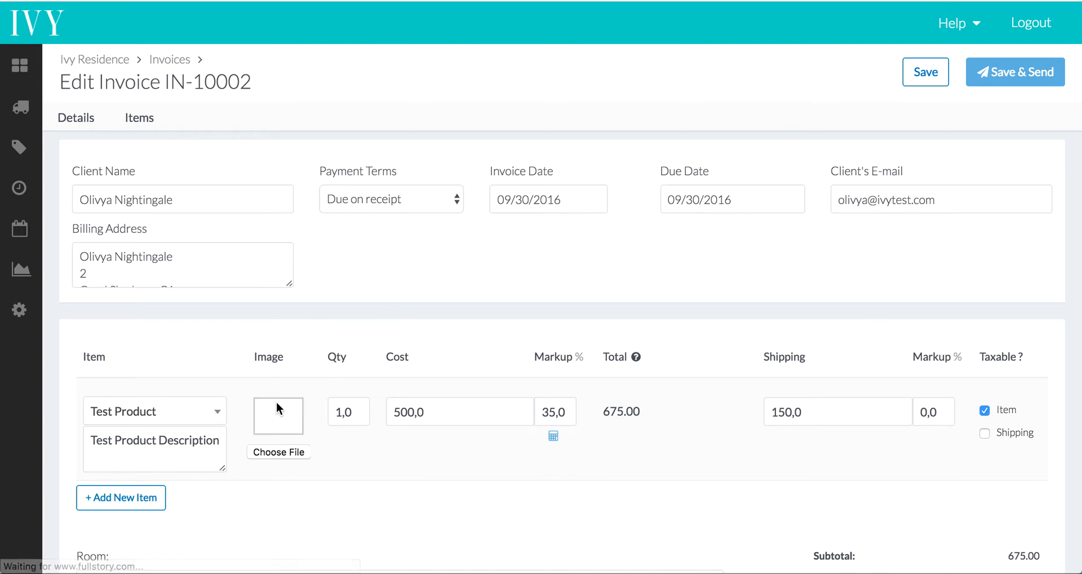
Add a second Test Product line to the invoice and edit its description
{"action": "left_click", "coordinate": [121, 497]}
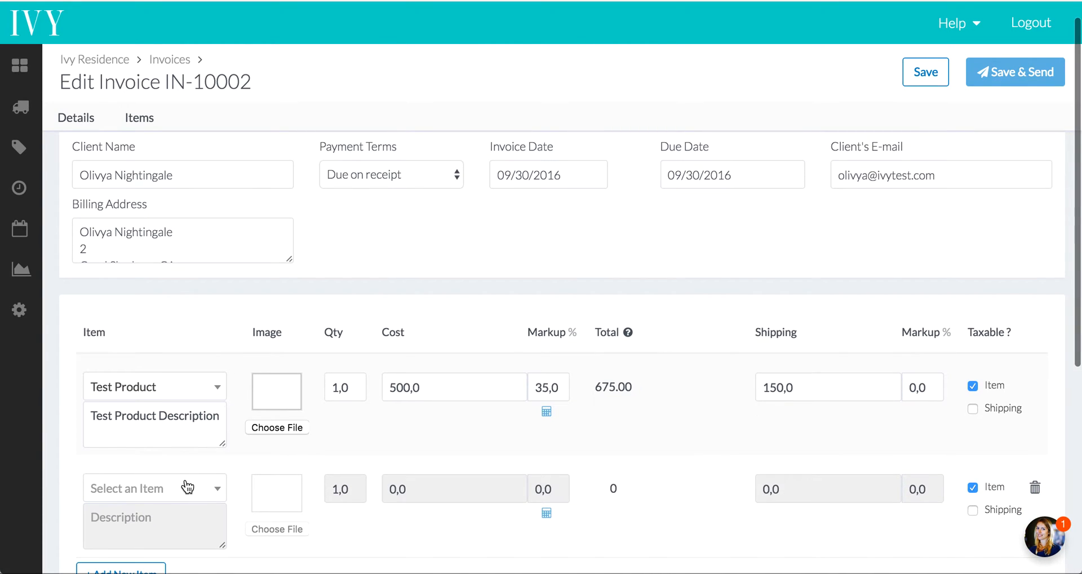
{"action": "left_click", "coordinate": [154, 487]}
{"action": "type", "text": "T"}
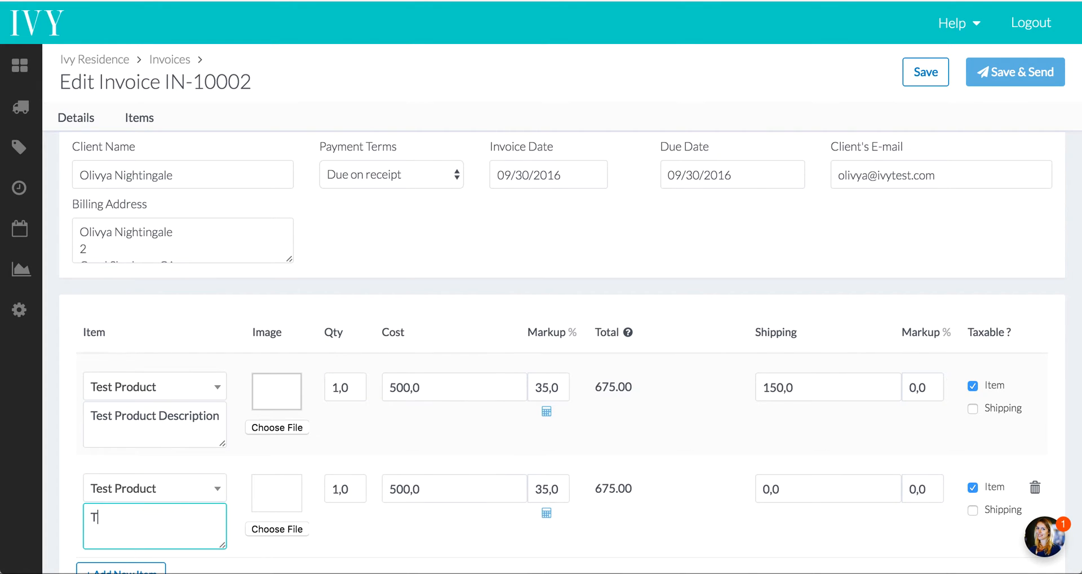
{"action": "type", "text": "est Product DESC"}
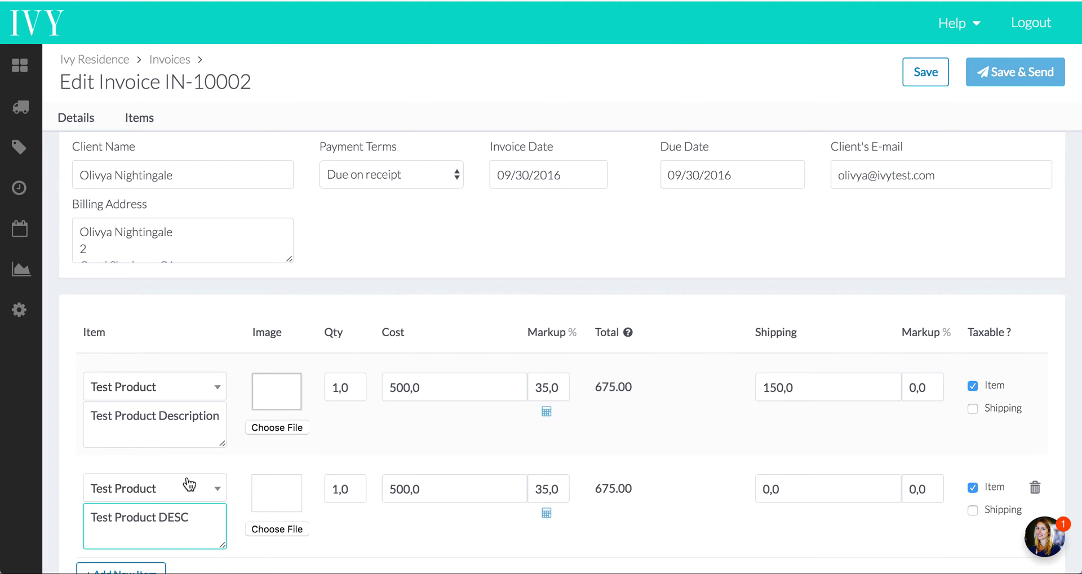
Set the new line to quantity 3, cost 450, shipping 200, with shipping marked taxable
{"action": "left_click", "coordinate": [345, 489]}
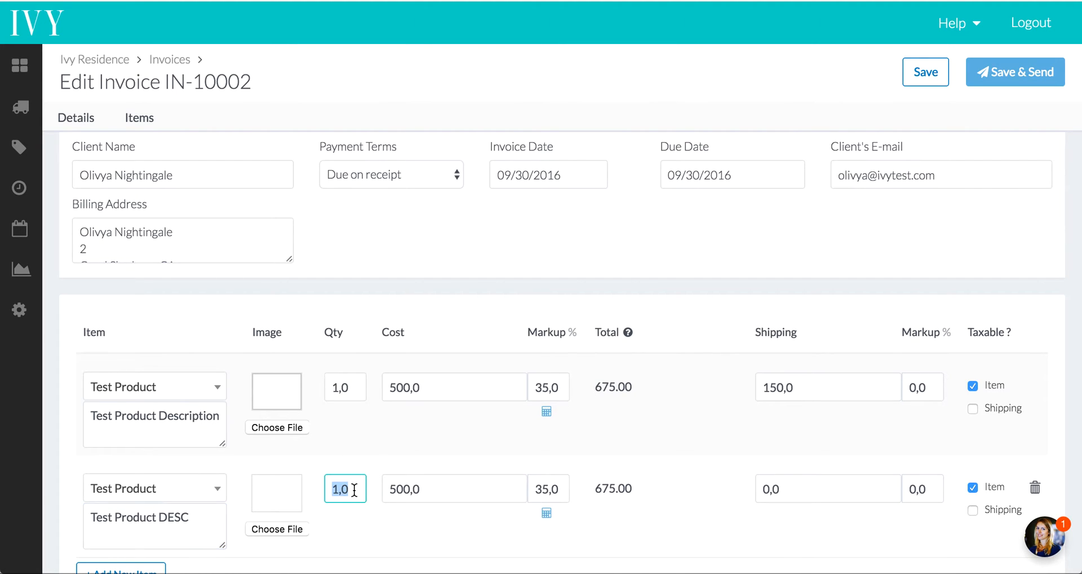
{"action": "mouse_move", "coordinate": [377, 529]}
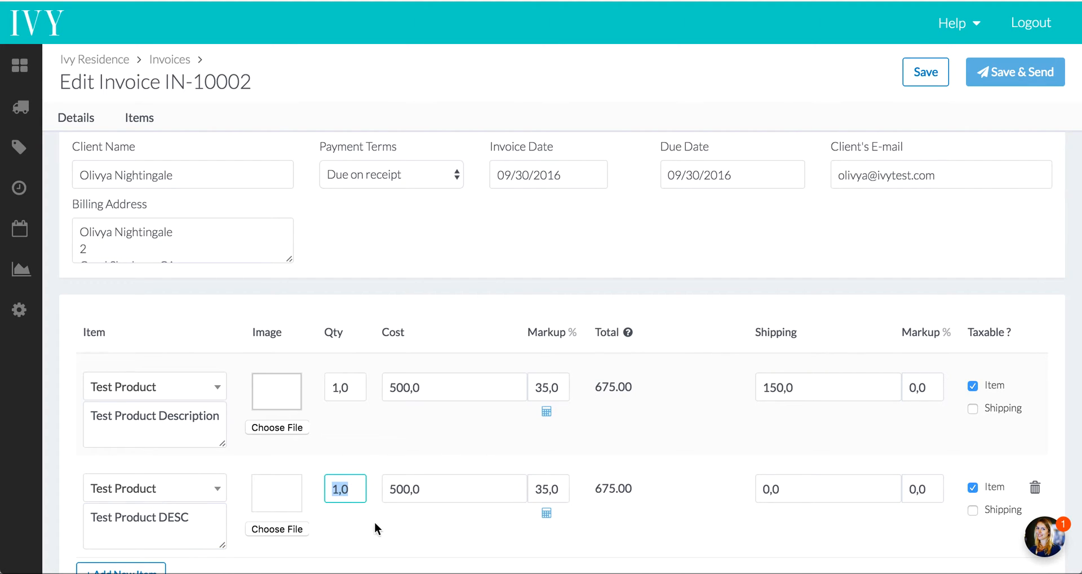
{"action": "type", "text": "3"}
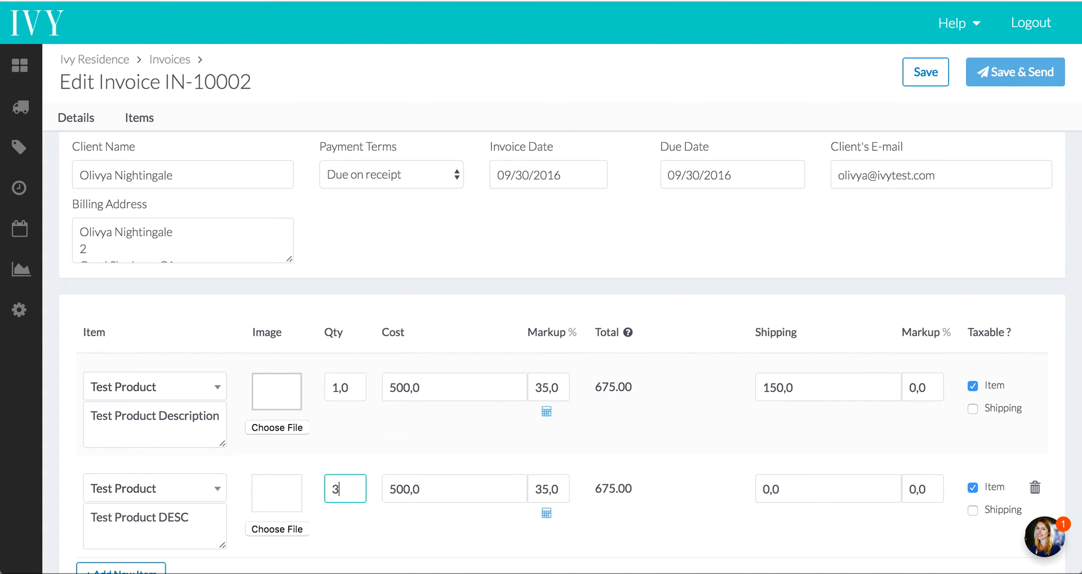
{"action": "left_click", "coordinate": [453, 488]}
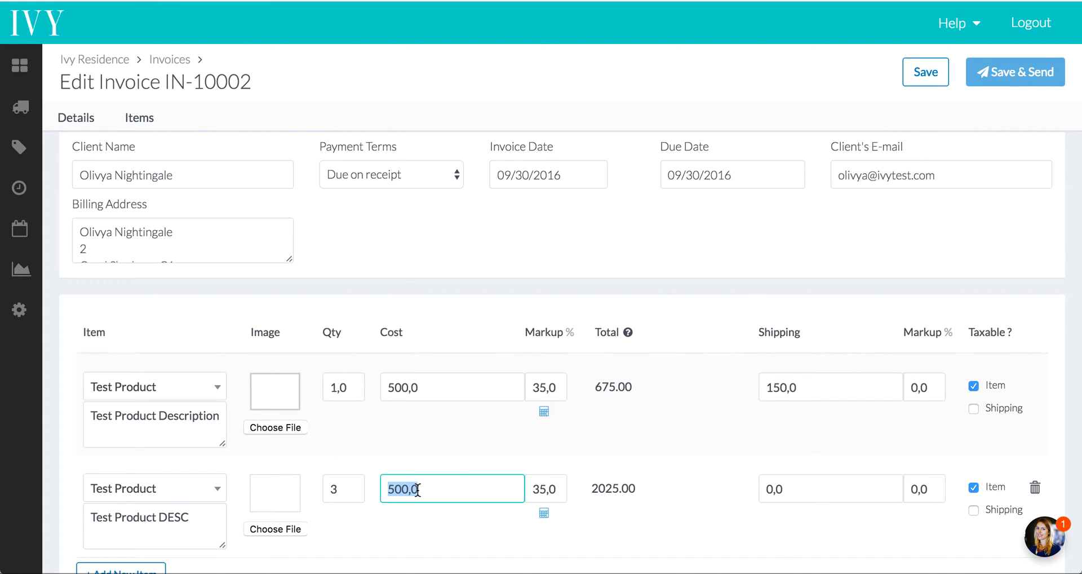
{"action": "type", "text": "450"}
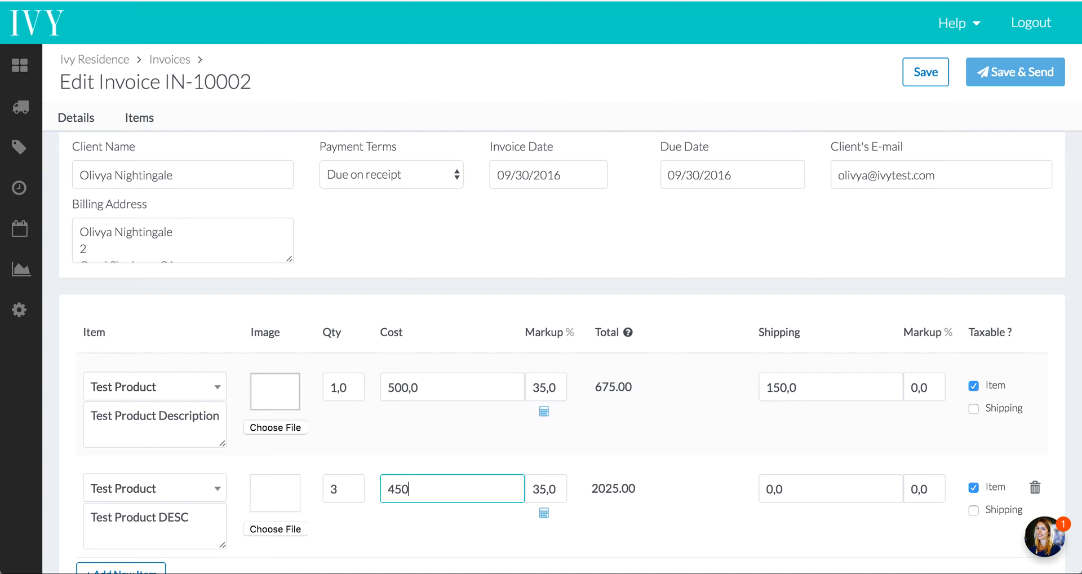
{"action": "left_click", "coordinate": [925, 488]}
{"action": "type", "text": "200"}
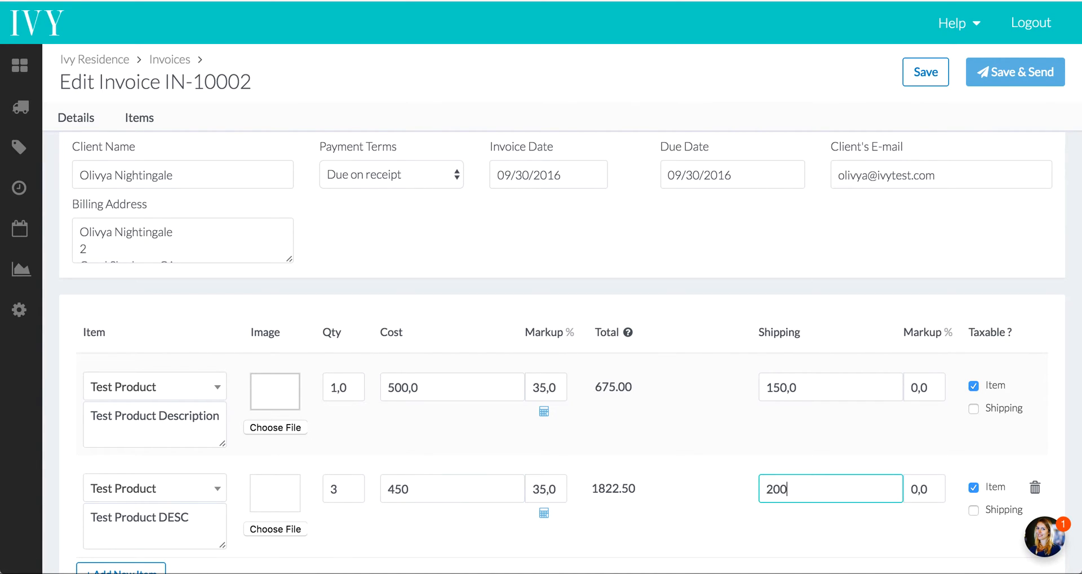
{"action": "mouse_move", "coordinate": [870, 488]}
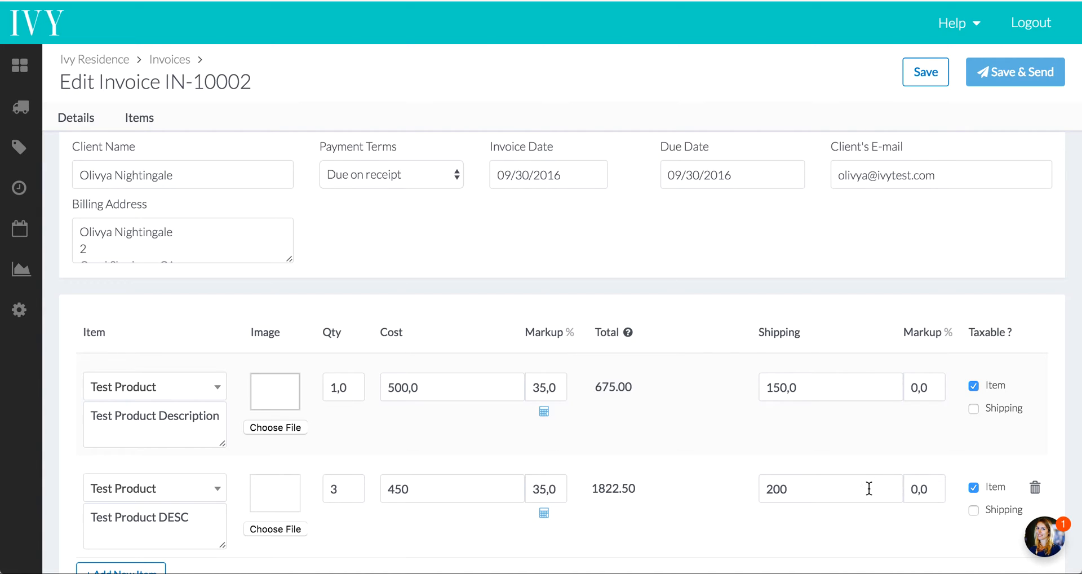
{"action": "left_click", "coordinate": [975, 510]}
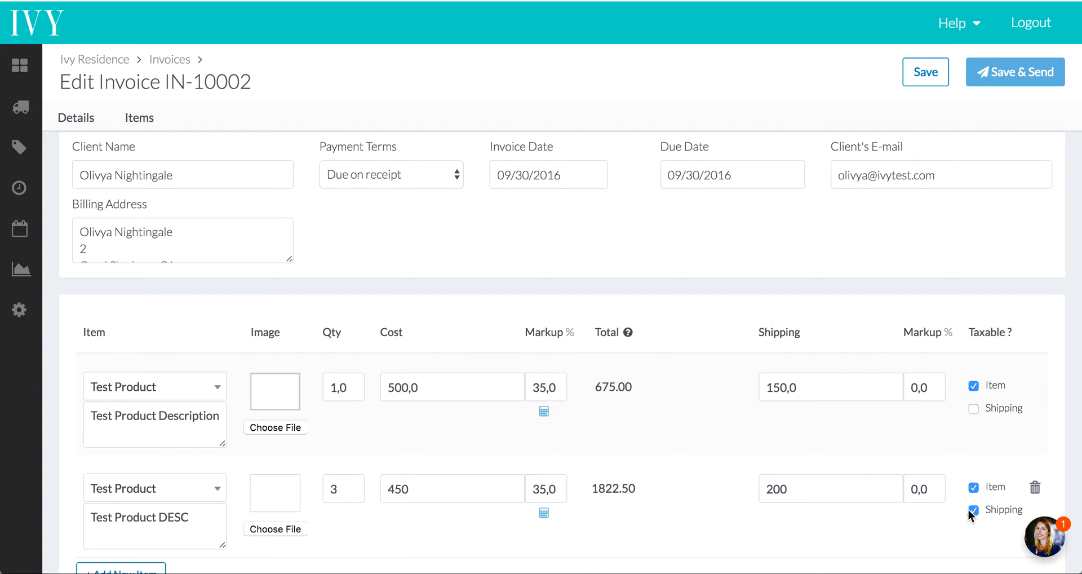
{"action": "mouse_move", "coordinate": [217, 390]}
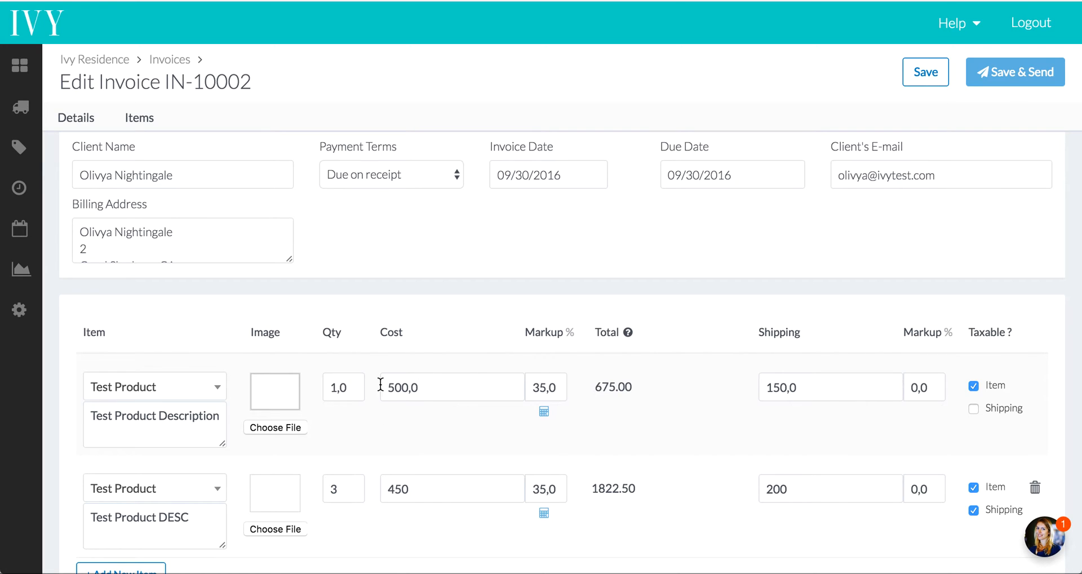
{"action": "mouse_move", "coordinate": [670, 380]}
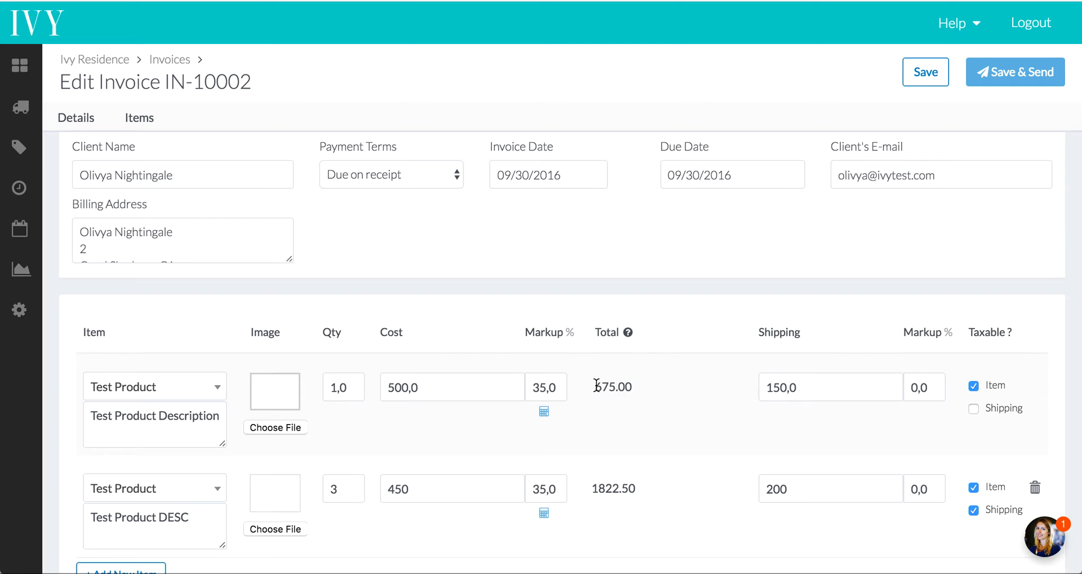
{"action": "mouse_move", "coordinate": [589, 507]}
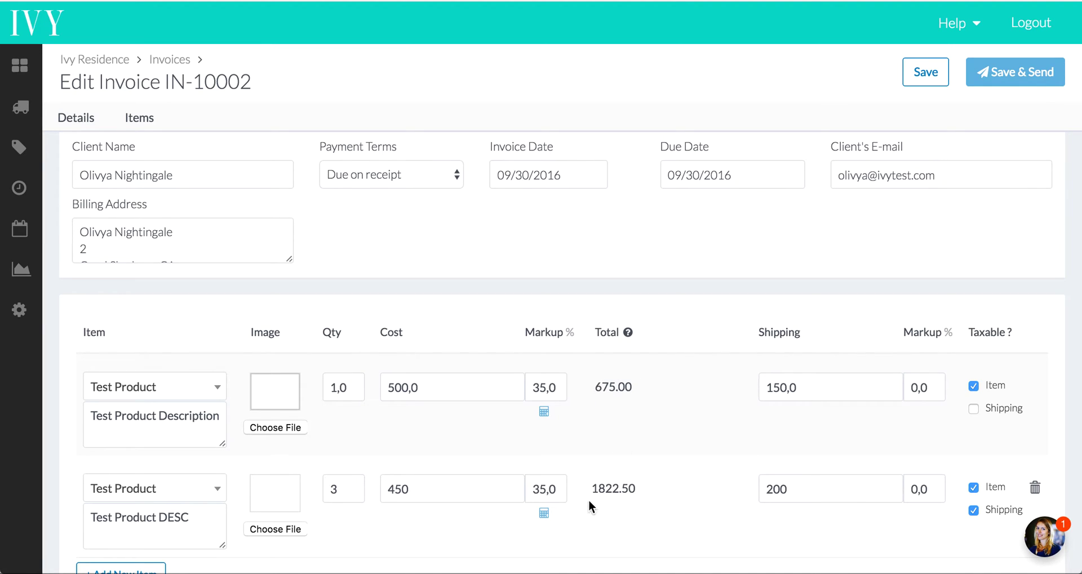
{"action": "mouse_move", "coordinate": [743, 425]}
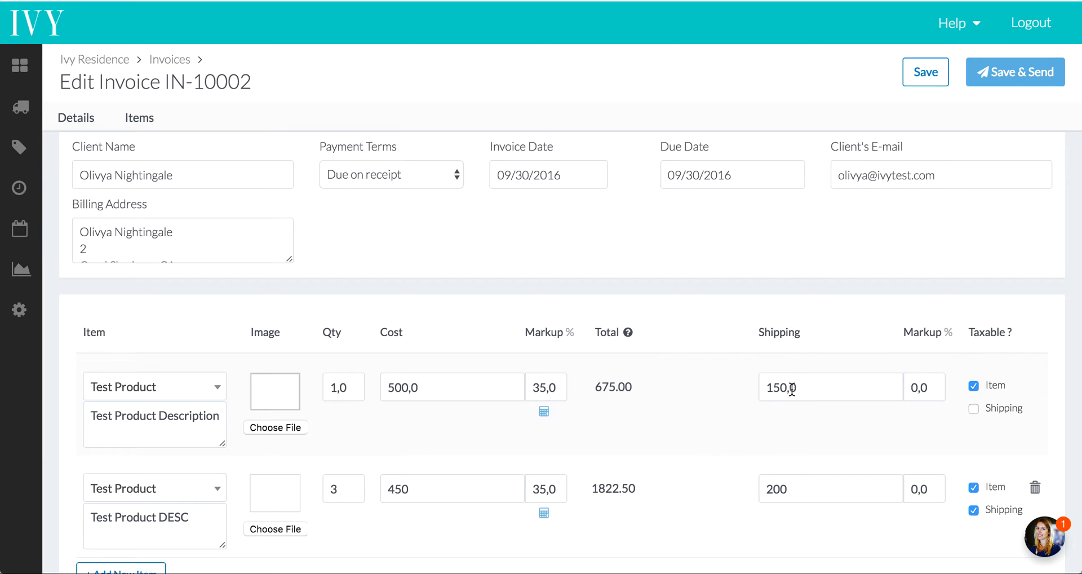
{"action": "mouse_move", "coordinate": [1025, 407]}
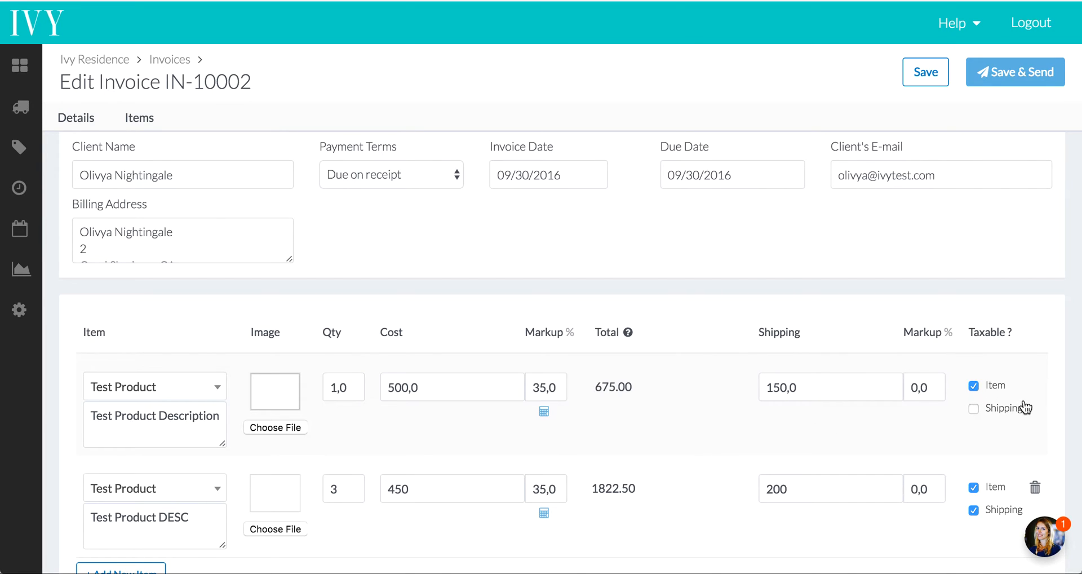
{"action": "mouse_move", "coordinate": [731, 530]}
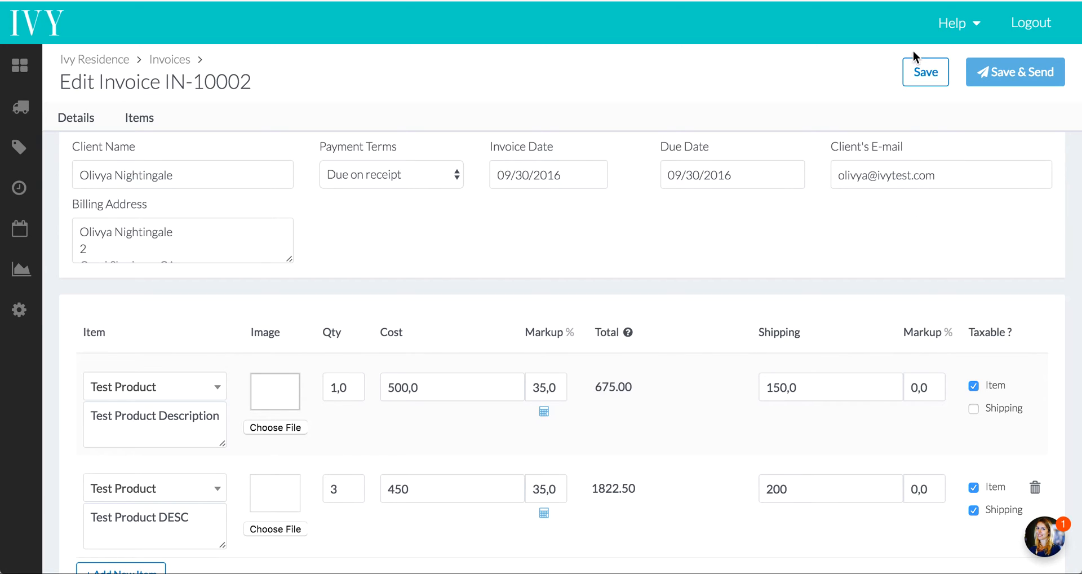
Save invoice IN-10002 and review its $350 shipping, $236.03 taxes and $3,083.53 total
{"action": "left_click", "coordinate": [925, 72]}
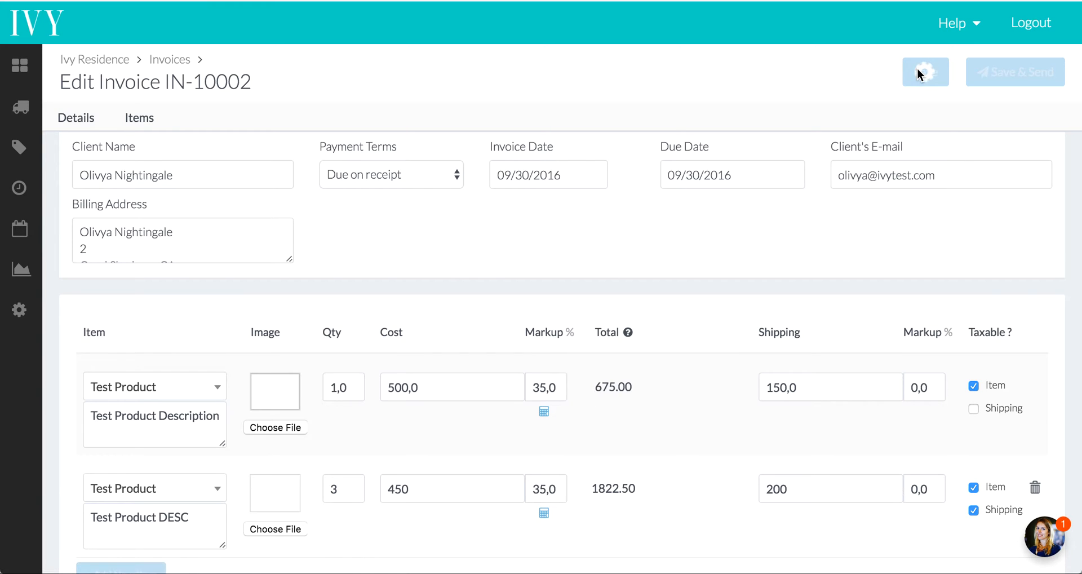
{"action": "left_click", "coordinate": [924, 72]}
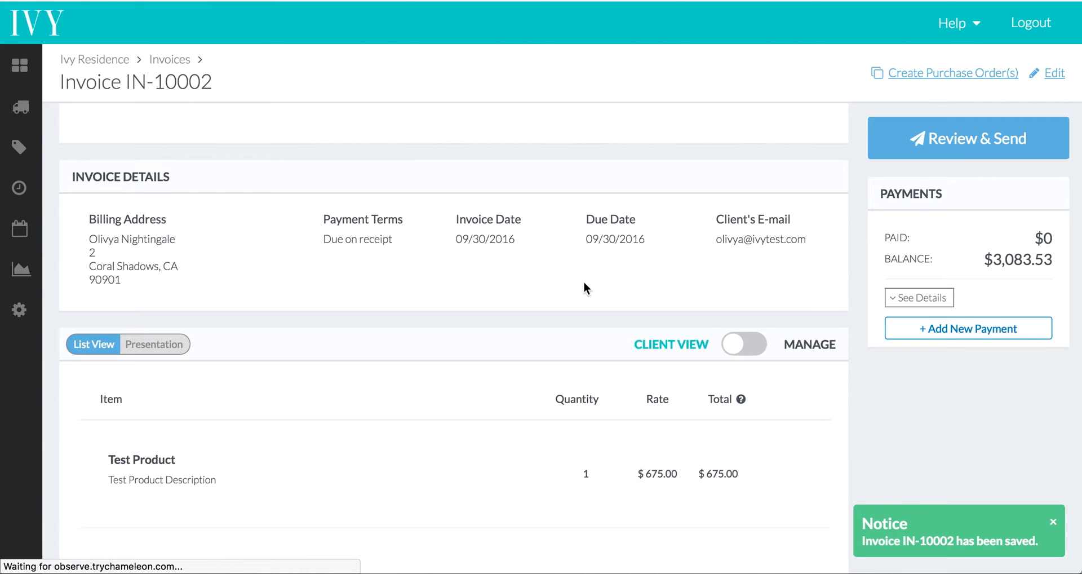
{"action": "scroll", "scroll_direction": "down", "scroll_amount": 3}
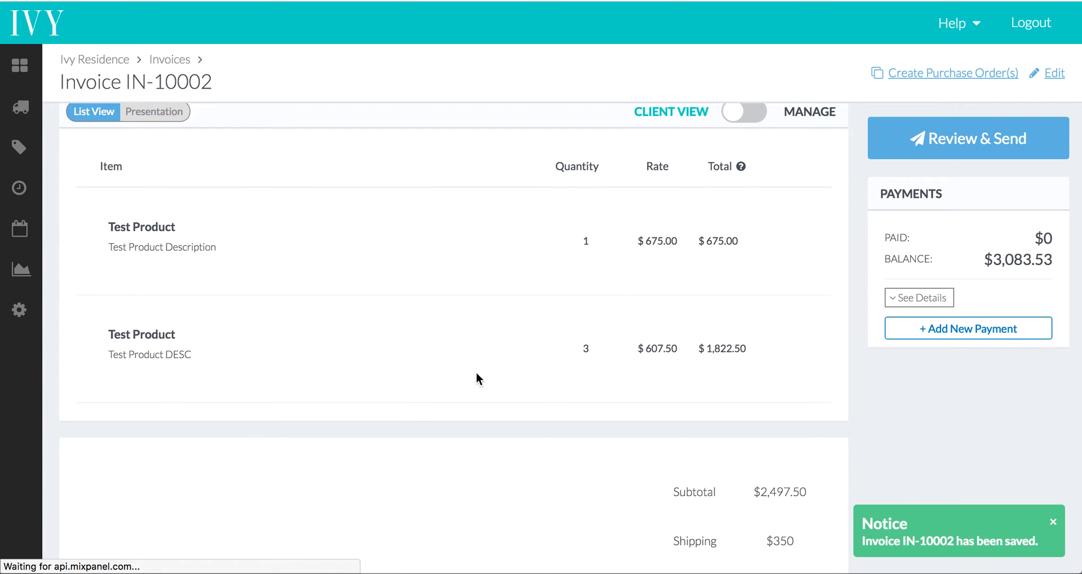
{"action": "scroll", "scroll_direction": "down", "scroll_amount": 3}
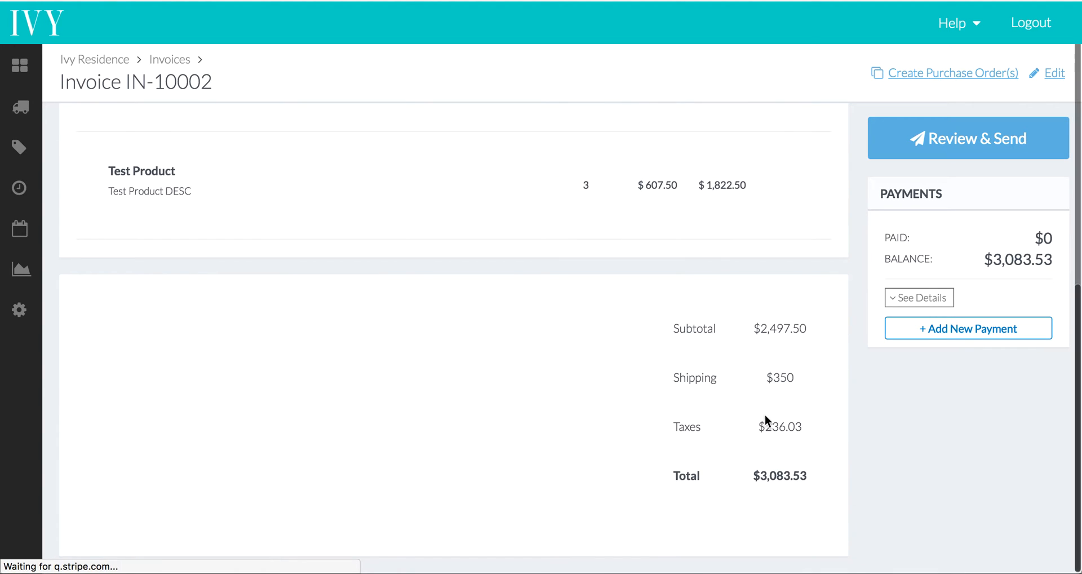
{"action": "scroll", "scroll_direction": "up", "scroll_amount": 3}
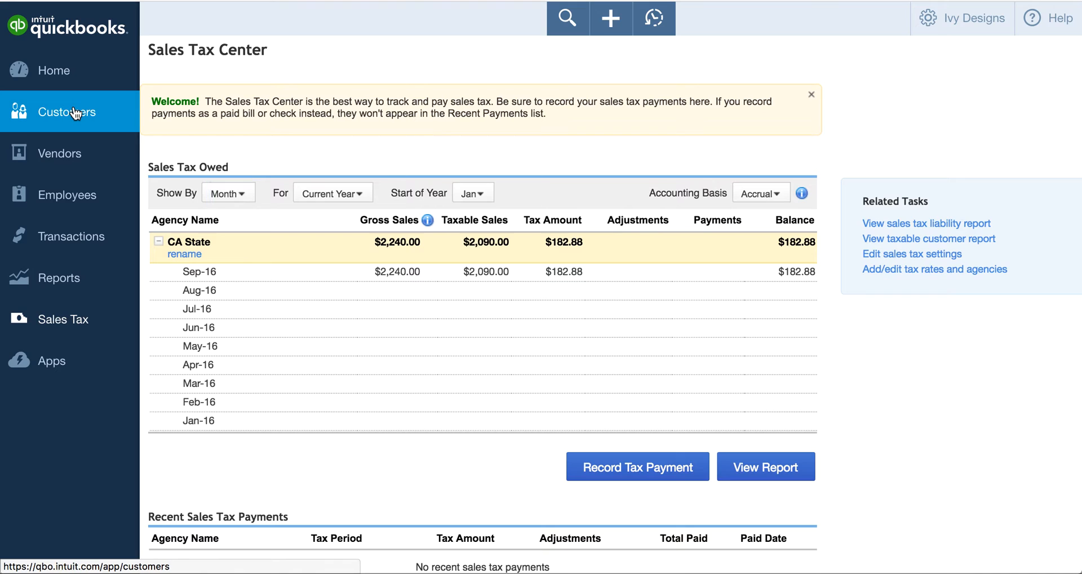
In QuickBooks, go to Customers and view the Ivy Residence record with its $3,083.53 open invoice
{"action": "left_click", "coordinate": [67, 111]}
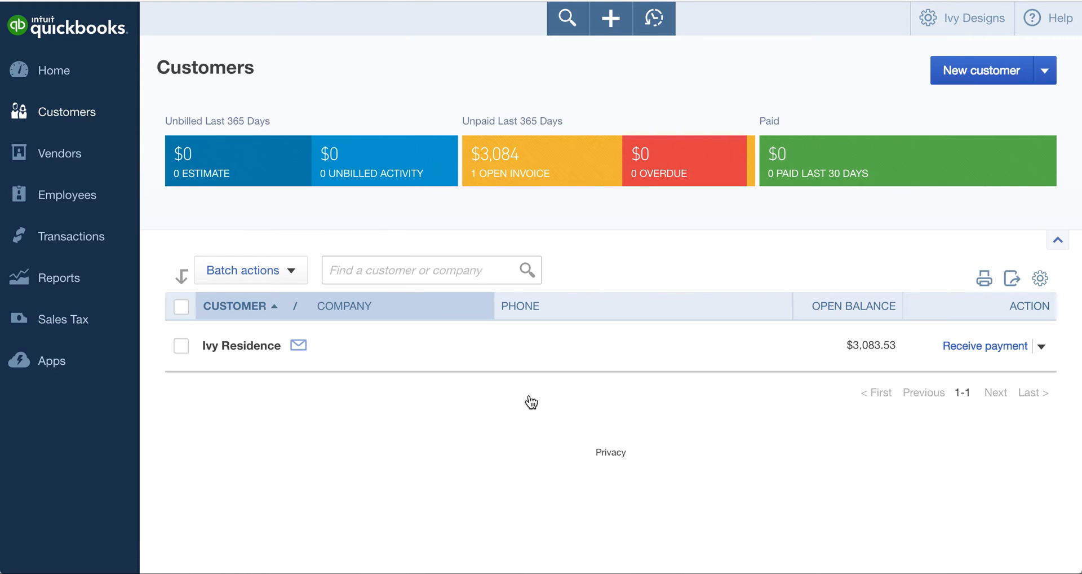
{"action": "mouse_move", "coordinate": [300, 442]}
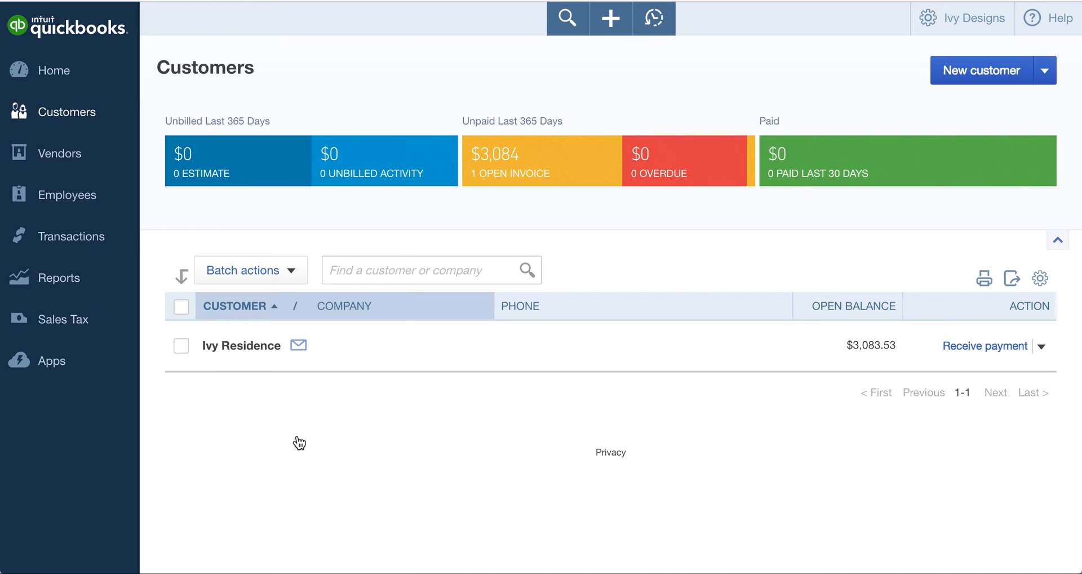
{"action": "mouse_move", "coordinate": [242, 345]}
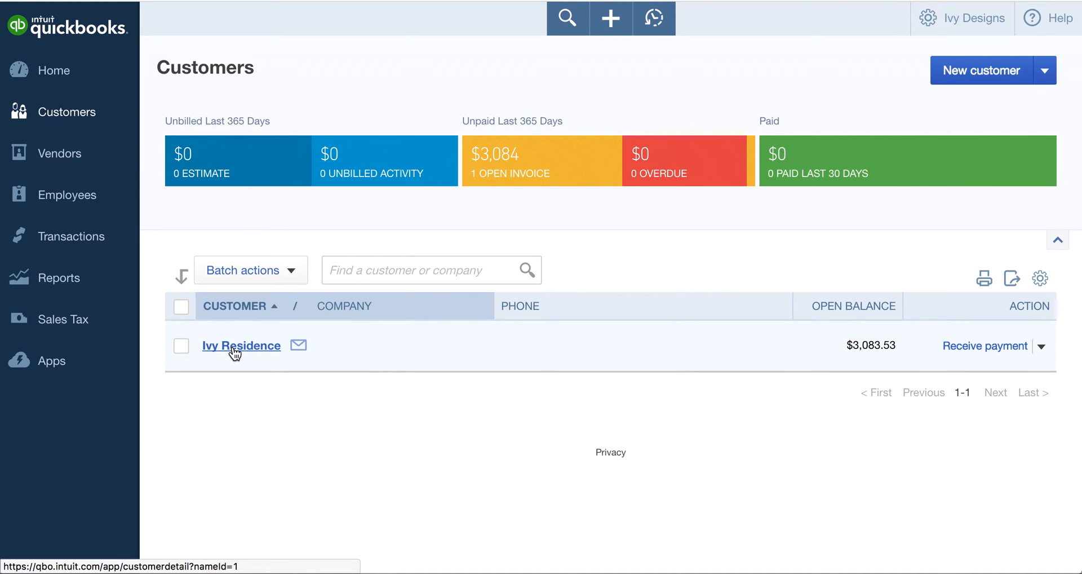
{"action": "left_click", "coordinate": [241, 345]}
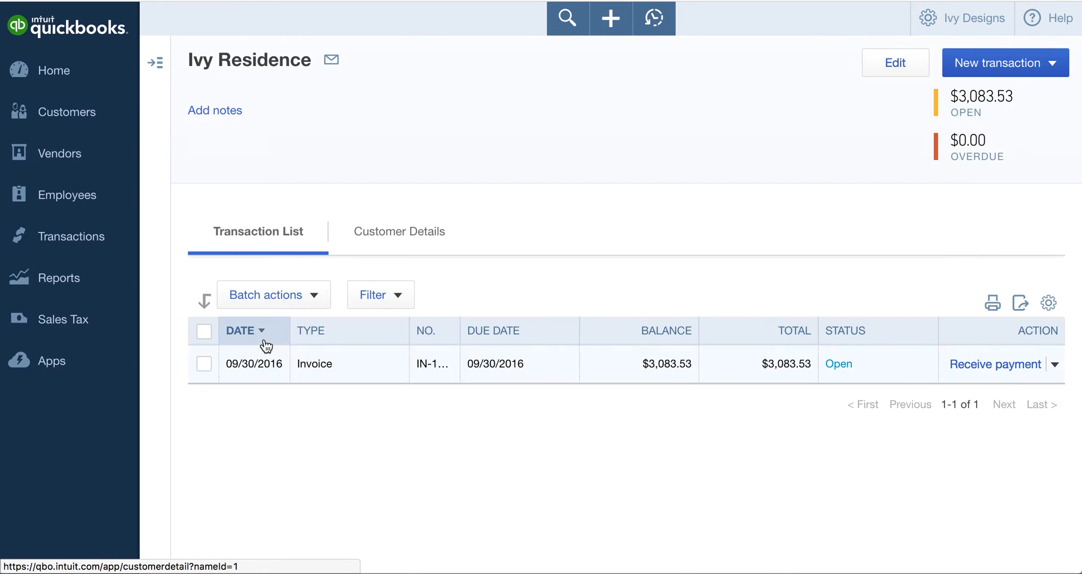
{"action": "mouse_move", "coordinate": [339, 368]}
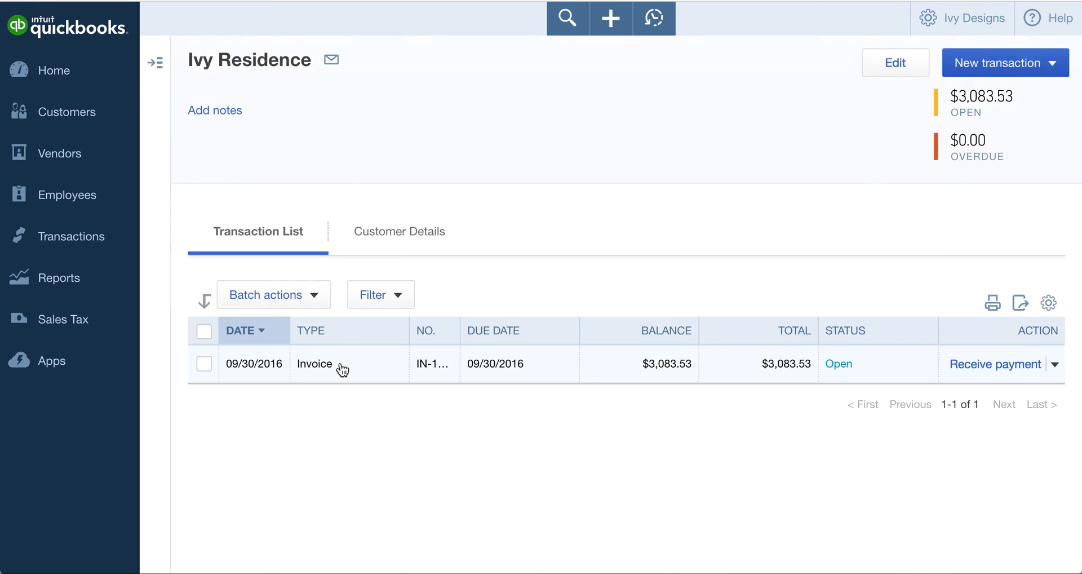
View synced invoice IN-10002 with both products, taxed $200 and non-taxed $150 shipping
{"action": "left_click", "coordinate": [315, 364]}
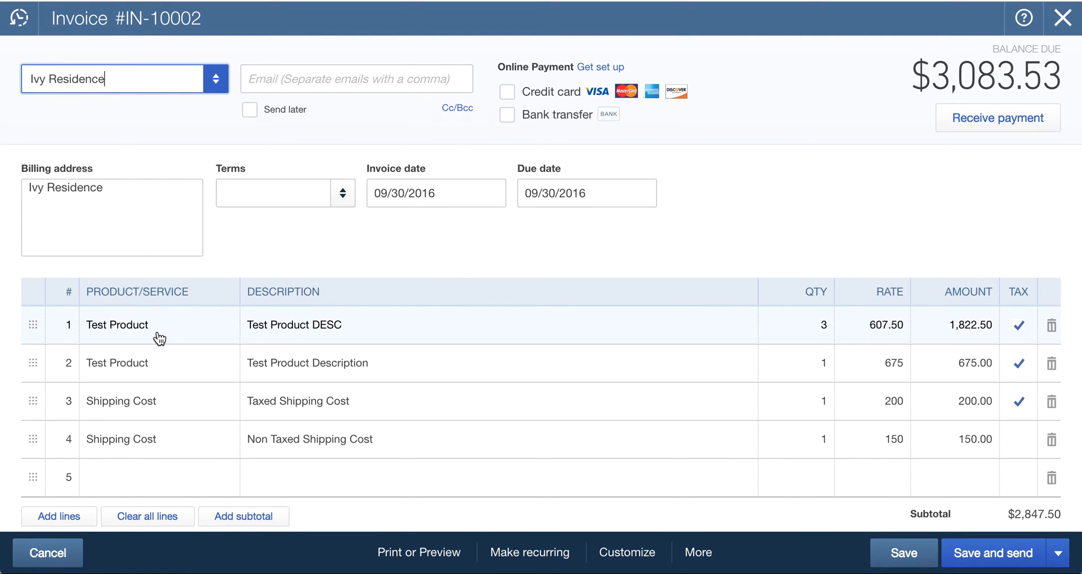
{"action": "mouse_move", "coordinate": [130, 338]}
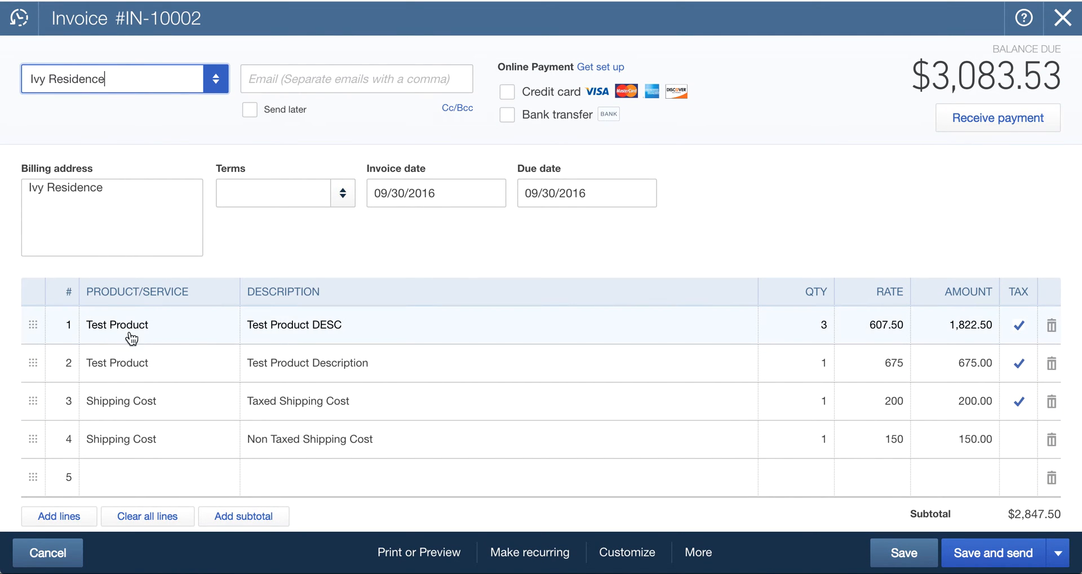
{"action": "mouse_move", "coordinate": [338, 335]}
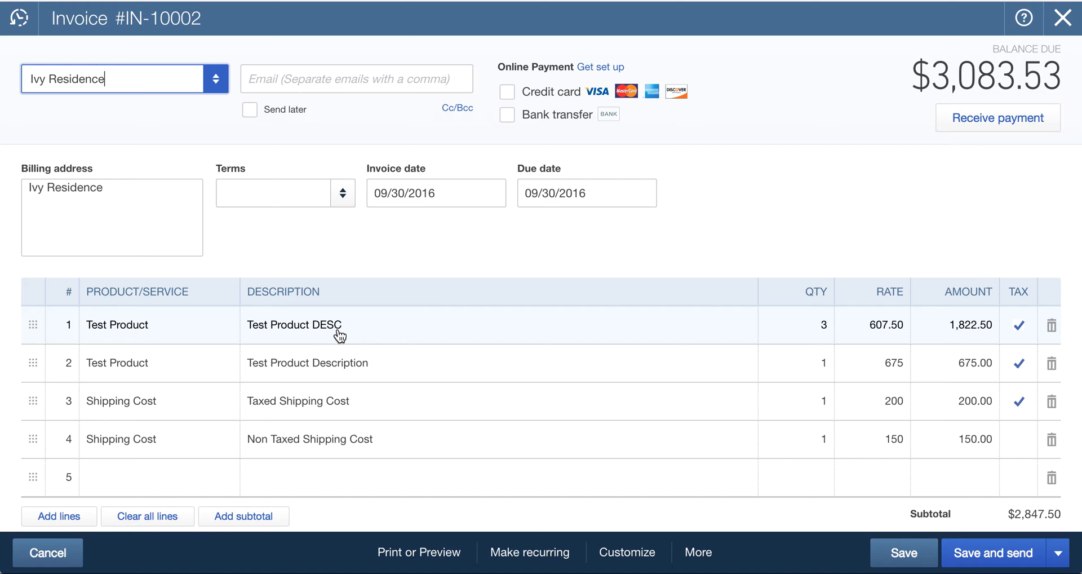
{"action": "mouse_move", "coordinate": [923, 320]}
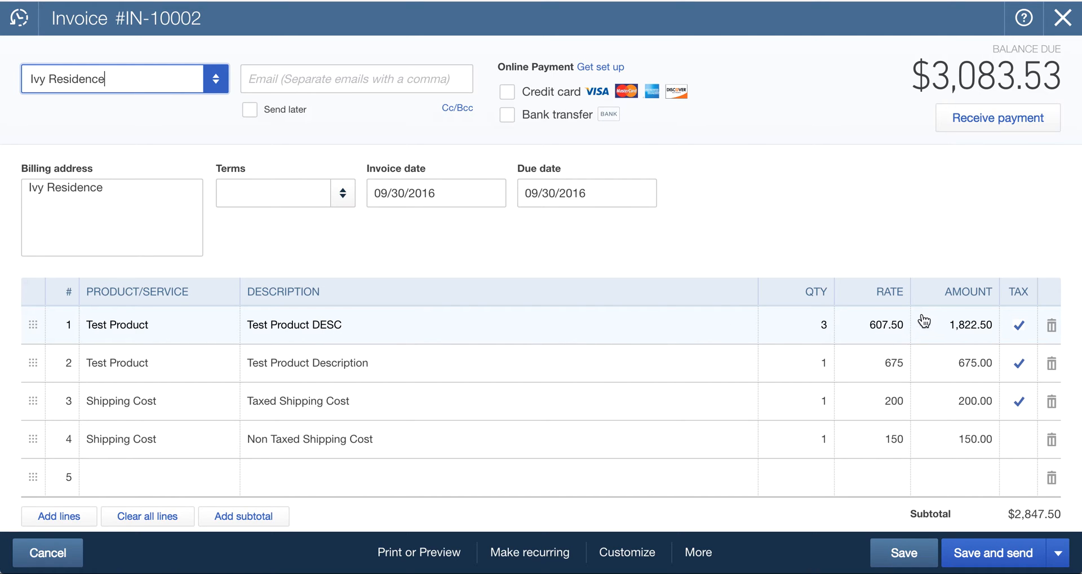
{"action": "mouse_move", "coordinate": [1020, 334]}
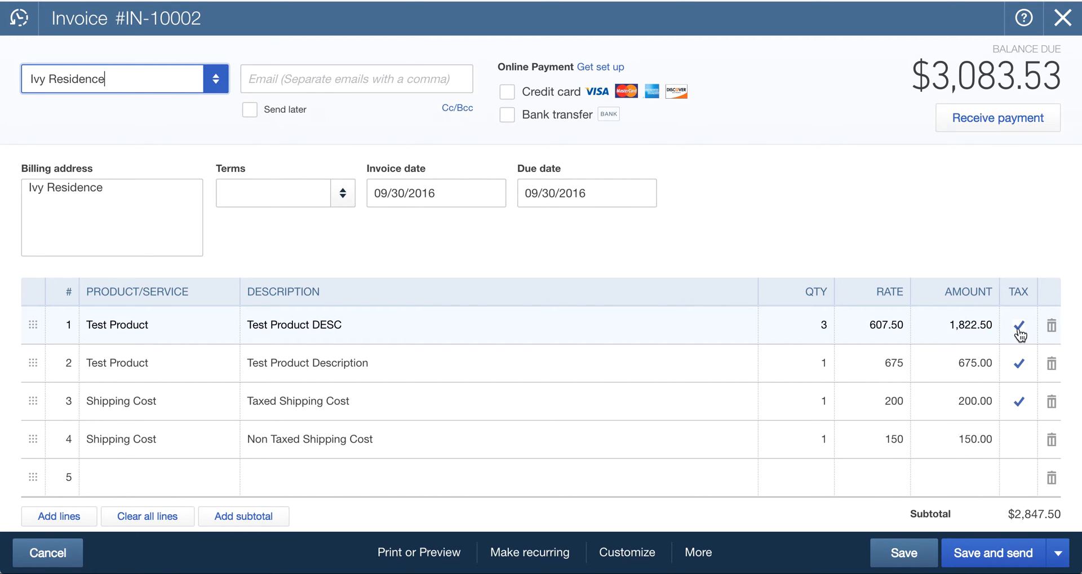
{"action": "mouse_move", "coordinate": [243, 363]}
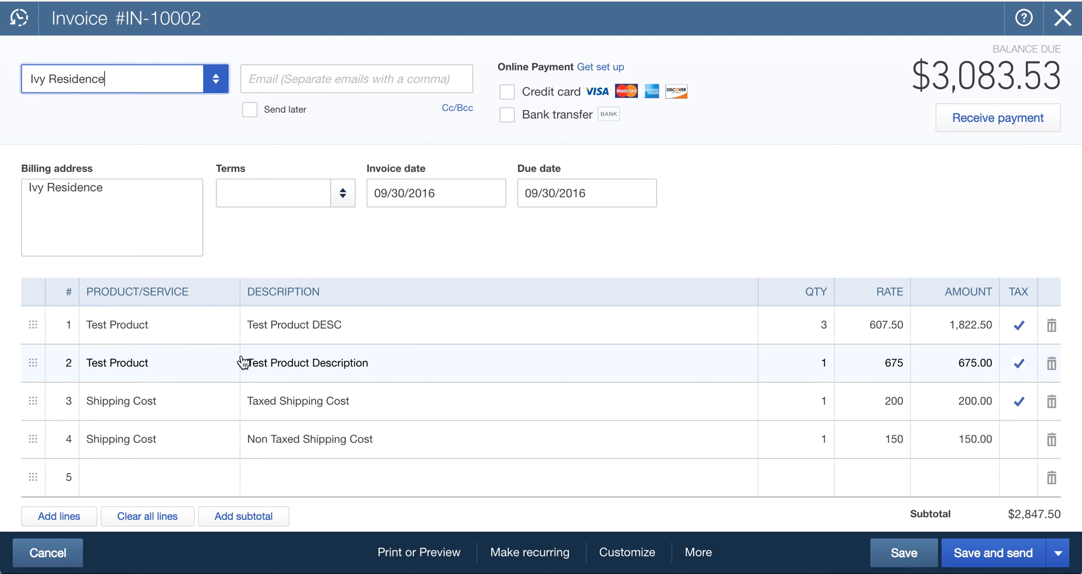
{"action": "mouse_move", "coordinate": [885, 375]}
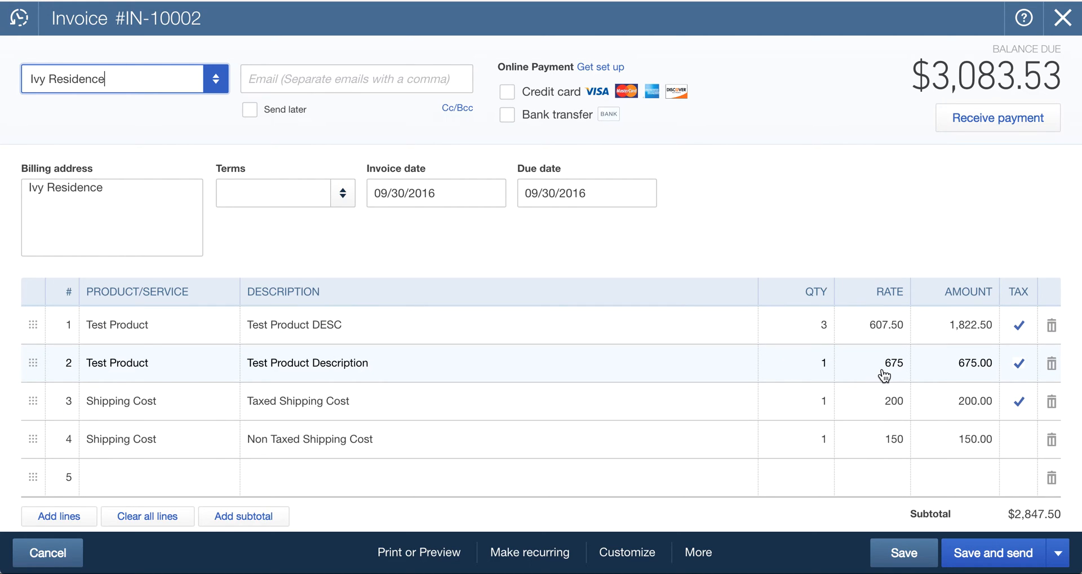
{"action": "mouse_move", "coordinate": [390, 389]}
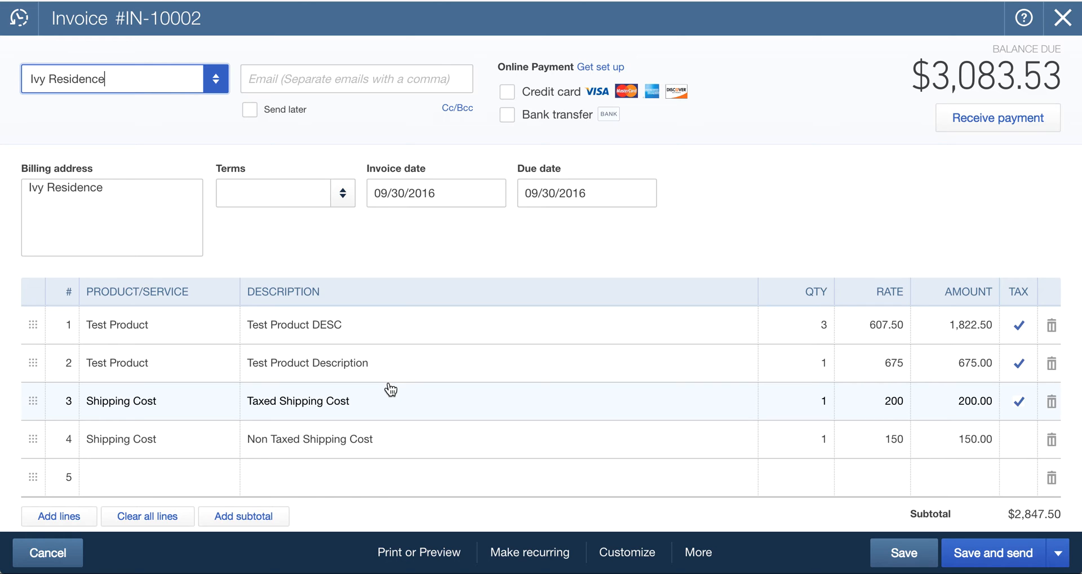
{"action": "mouse_move", "coordinate": [246, 416]}
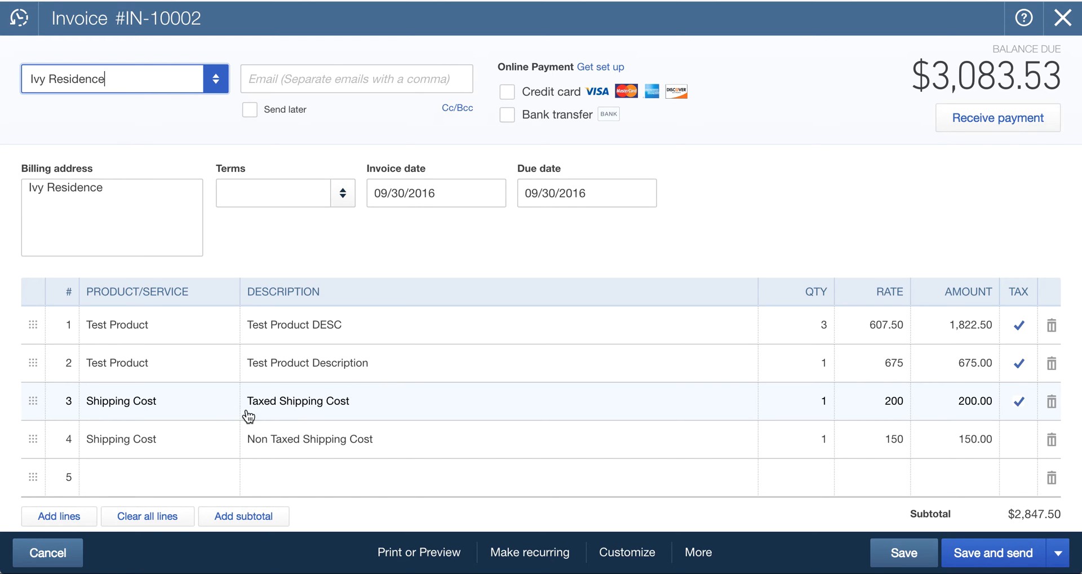
{"action": "mouse_move", "coordinate": [1001, 412]}
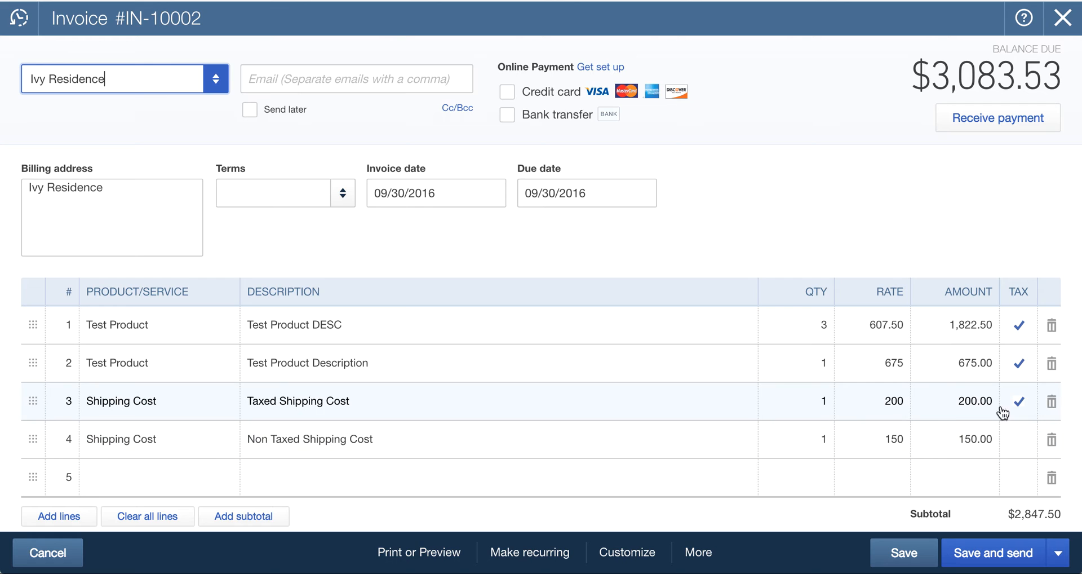
{"action": "mouse_move", "coordinate": [763, 519]}
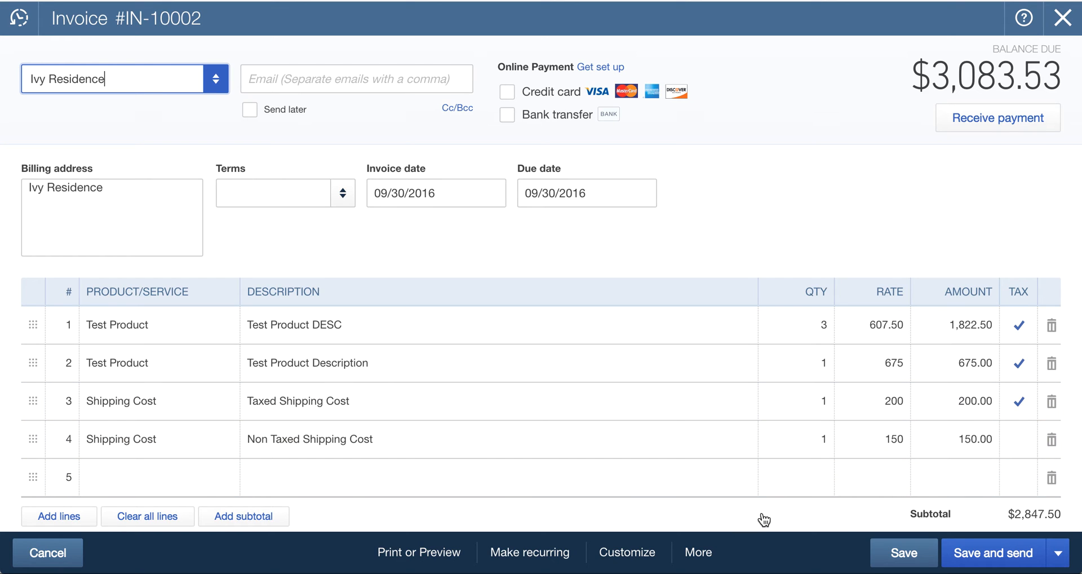
{"action": "scroll", "scroll_direction": "down", "scroll_amount": 3}
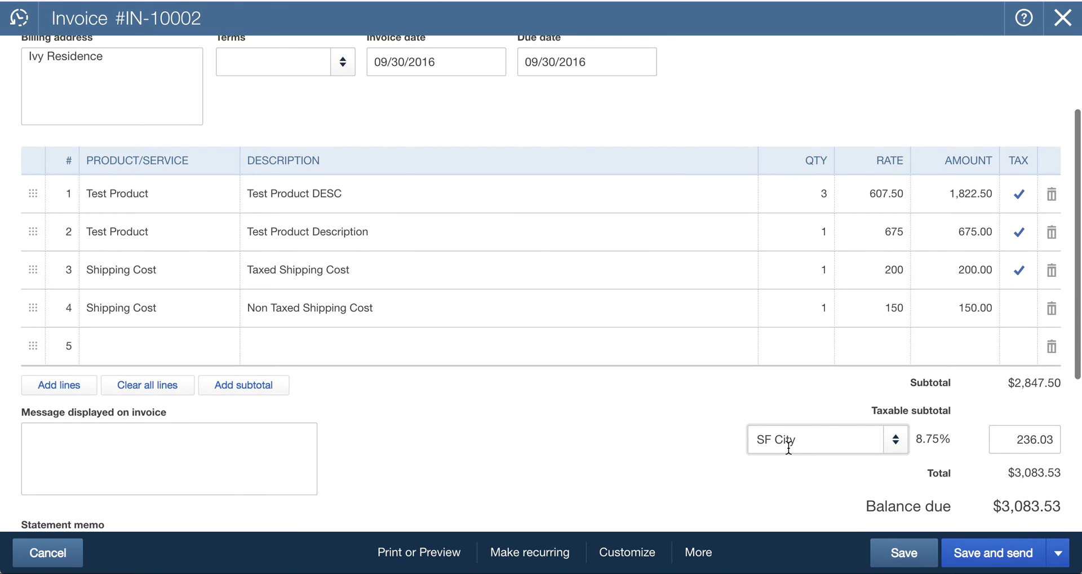
Review the SF City 8.75% tax of 236.03, then close the invoice back to Ivy Residence's page
{"action": "scroll", "scroll_direction": "down", "scroll_amount": 3}
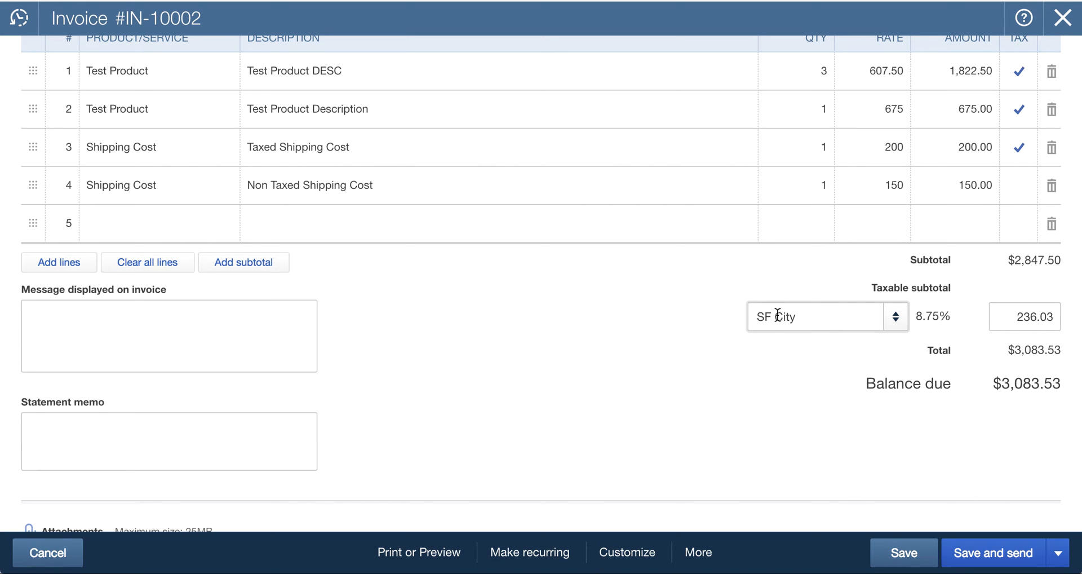
{"action": "mouse_move", "coordinate": [869, 329]}
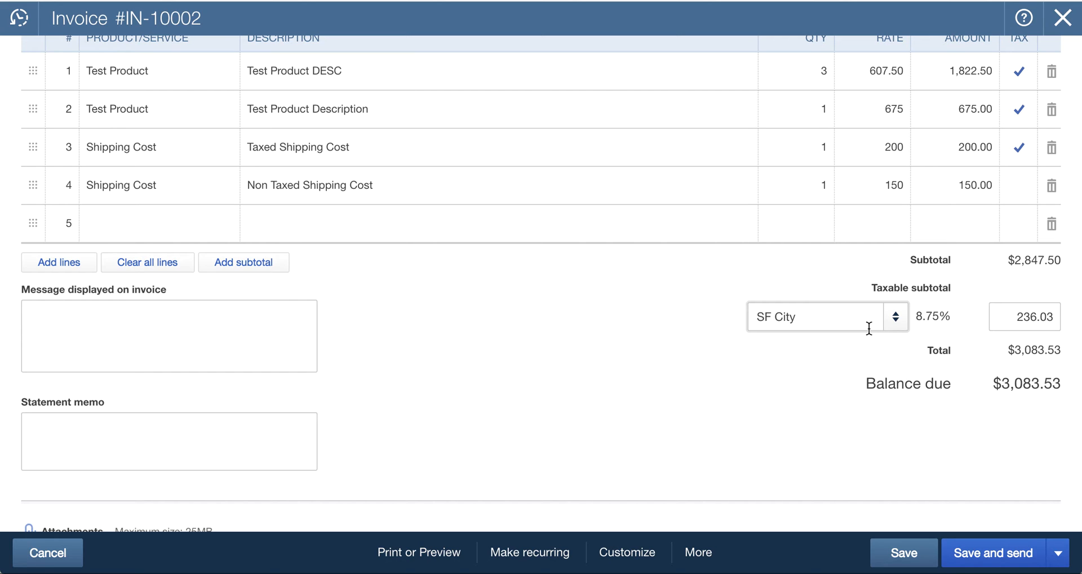
{"action": "mouse_move", "coordinate": [992, 339]}
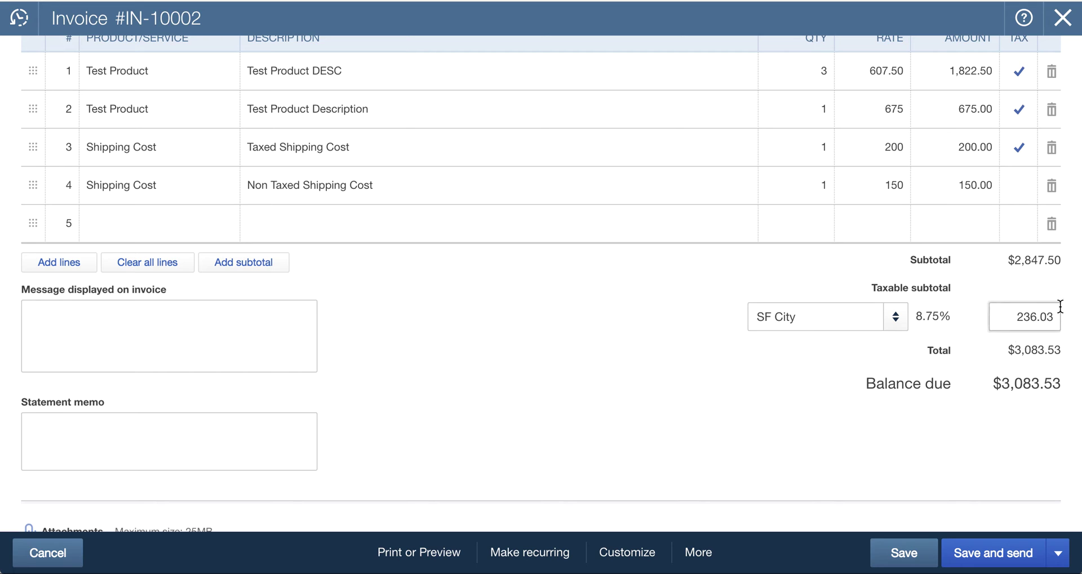
{"action": "scroll", "scroll_direction": "up", "scroll_amount": 3}
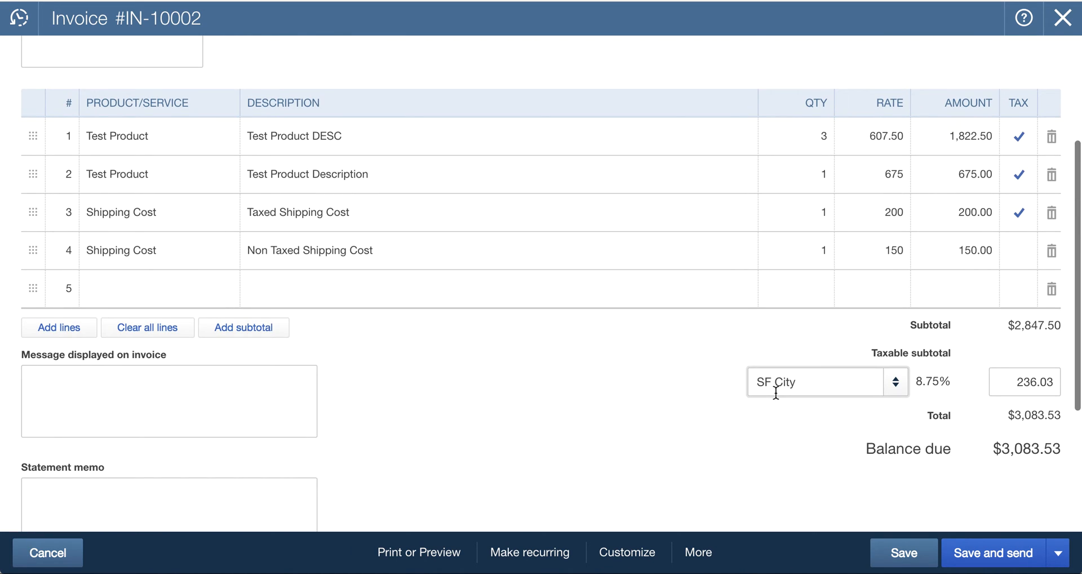
{"action": "left_click", "coordinate": [903, 552]}
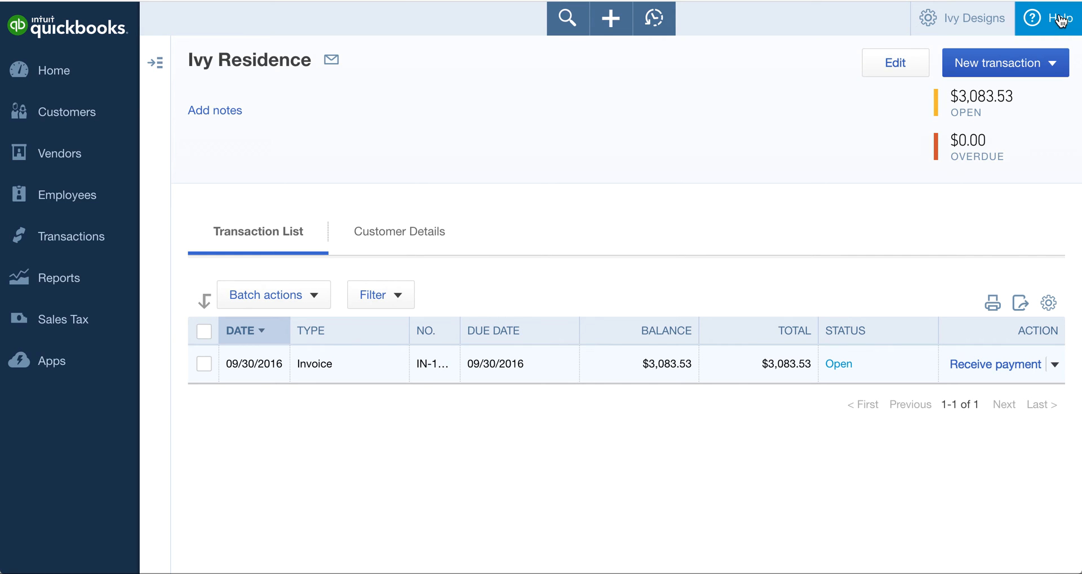
{"action": "mouse_move", "coordinate": [661, 71]}
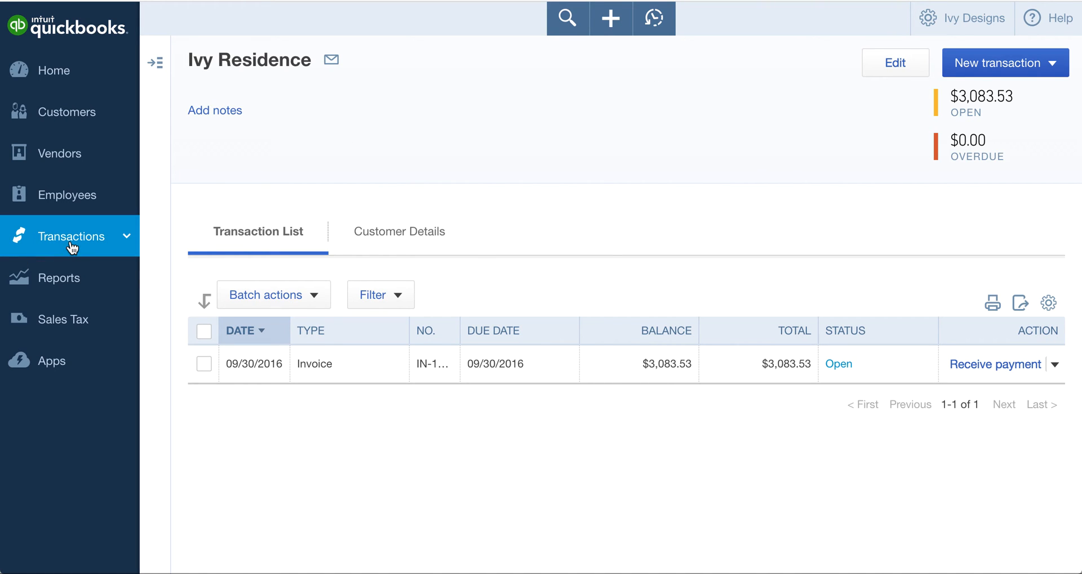
Filter the Chart of Accounts by 'test' to show the TEST Sales Income account
{"action": "left_click", "coordinate": [71, 235]}
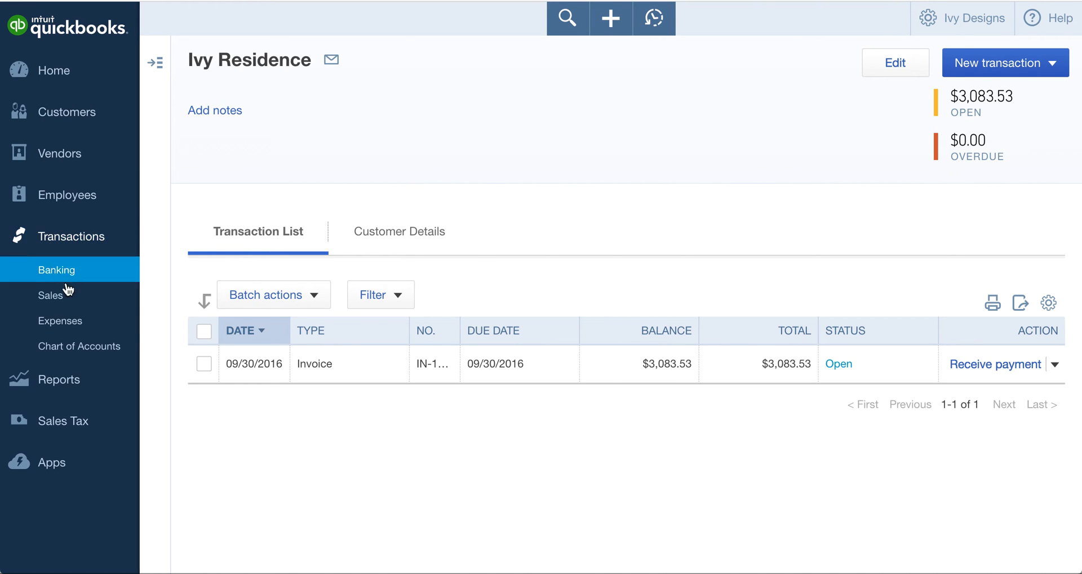
{"action": "mouse_move", "coordinate": [80, 346]}
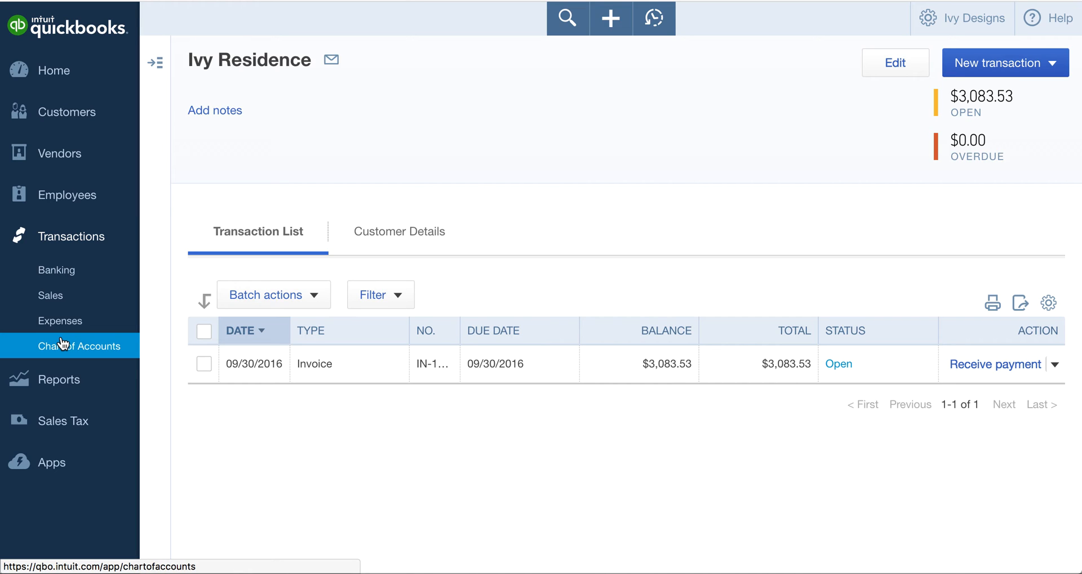
{"action": "left_click", "coordinate": [80, 345]}
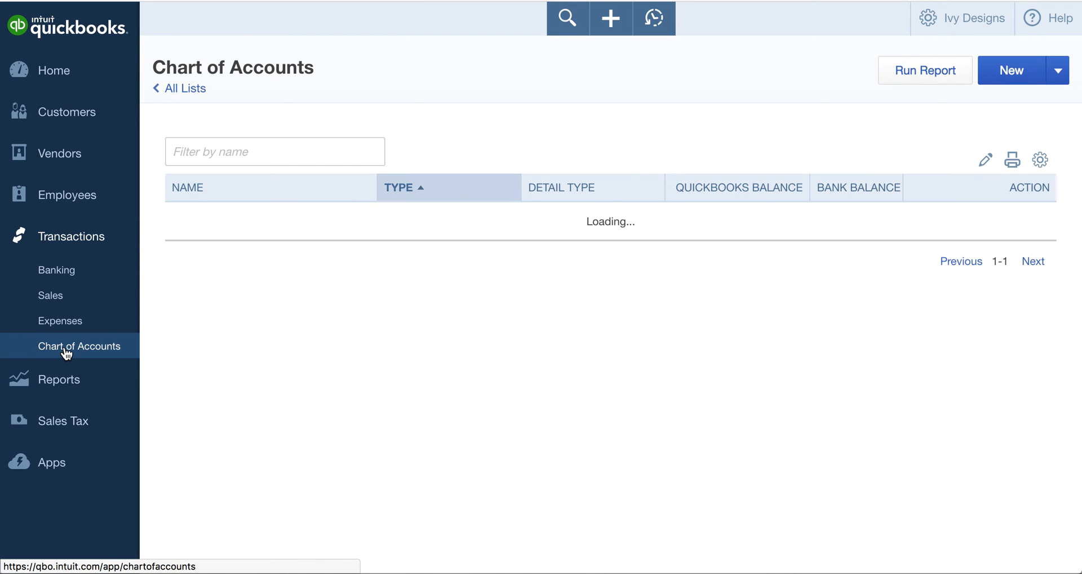
{"action": "type", "text": "t"}
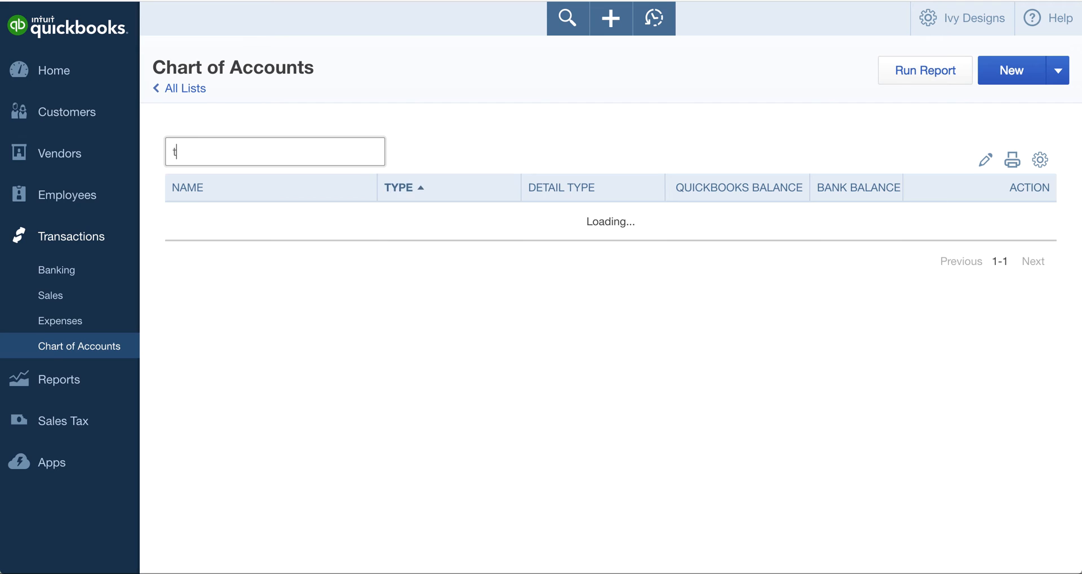
{"action": "type", "text": "est"}
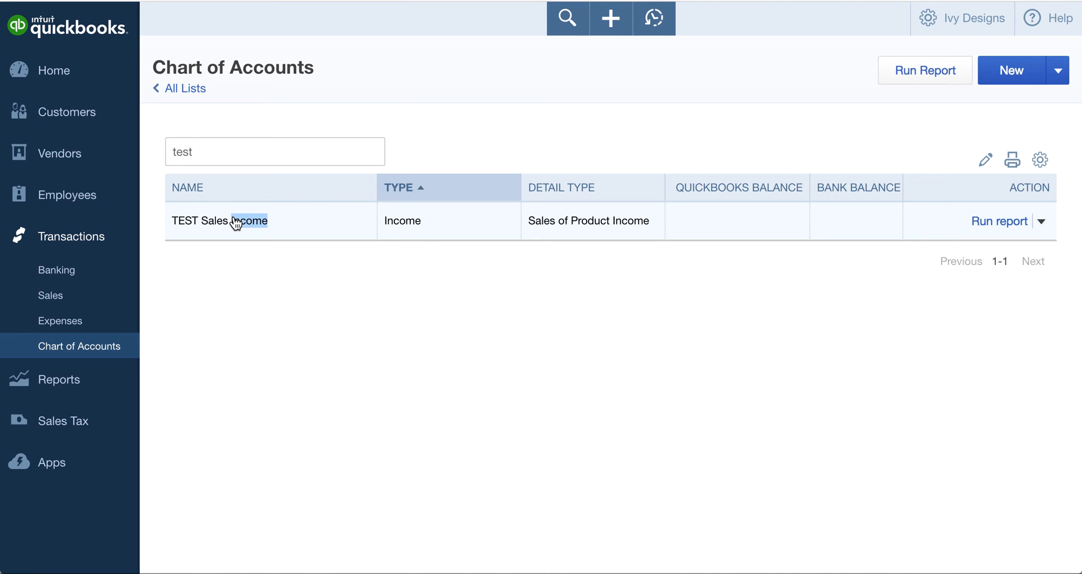
View the TEST Sales Income QuickReport listing IN-10002 lines of 675.00 and 1,822.50
{"action": "left_click", "coordinate": [200, 220]}
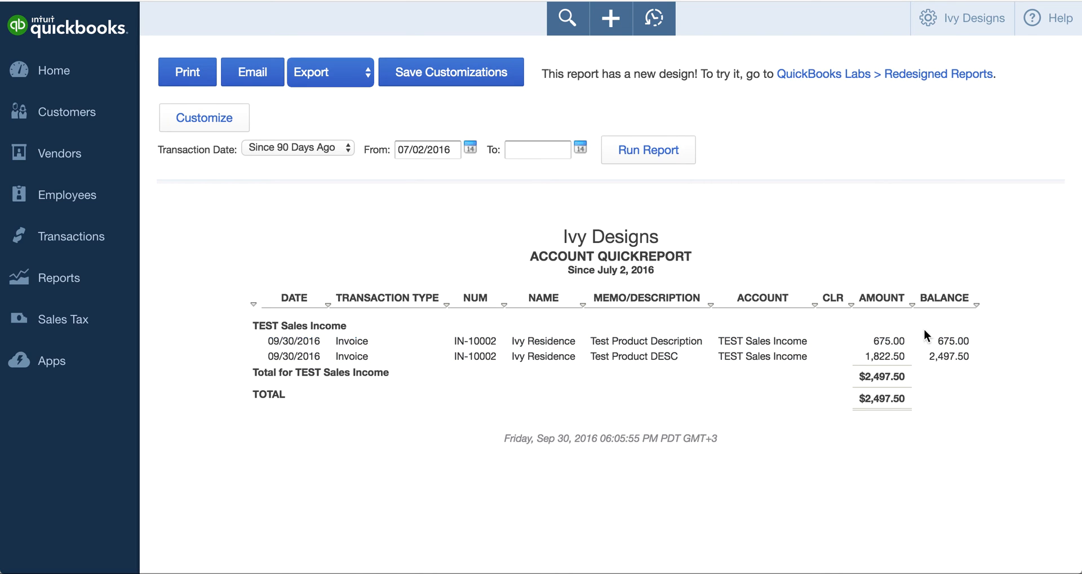
{"action": "mouse_move", "coordinate": [853, 380]}
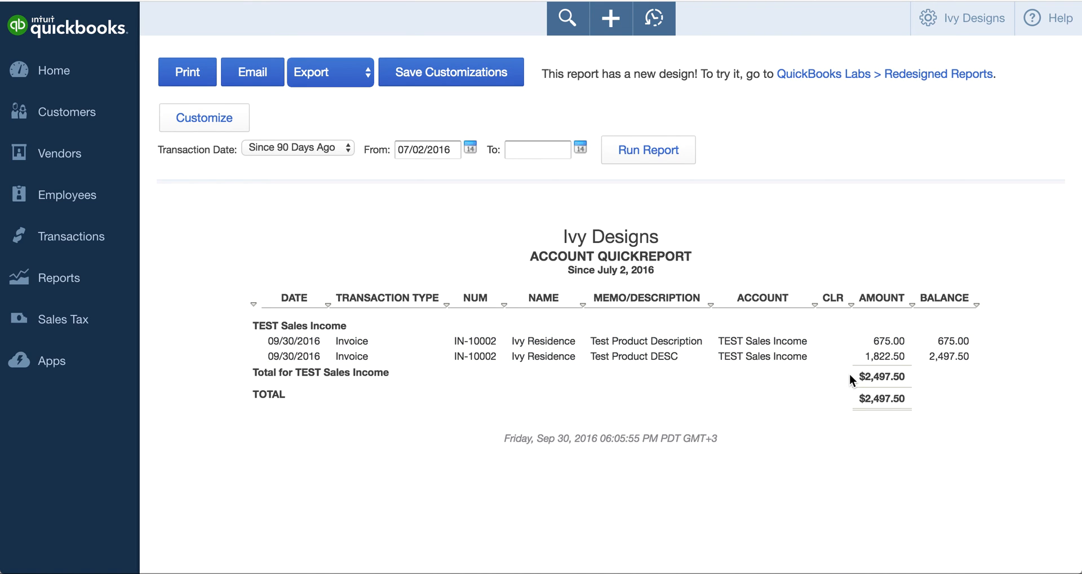
{"action": "mouse_move", "coordinate": [913, 342]}
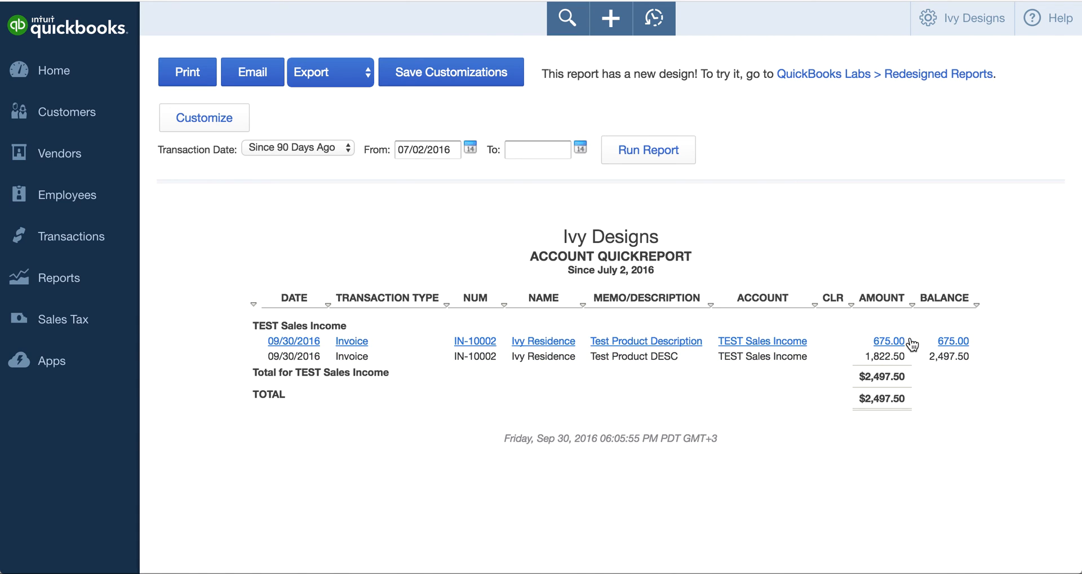
{"action": "mouse_move", "coordinate": [866, 342]}
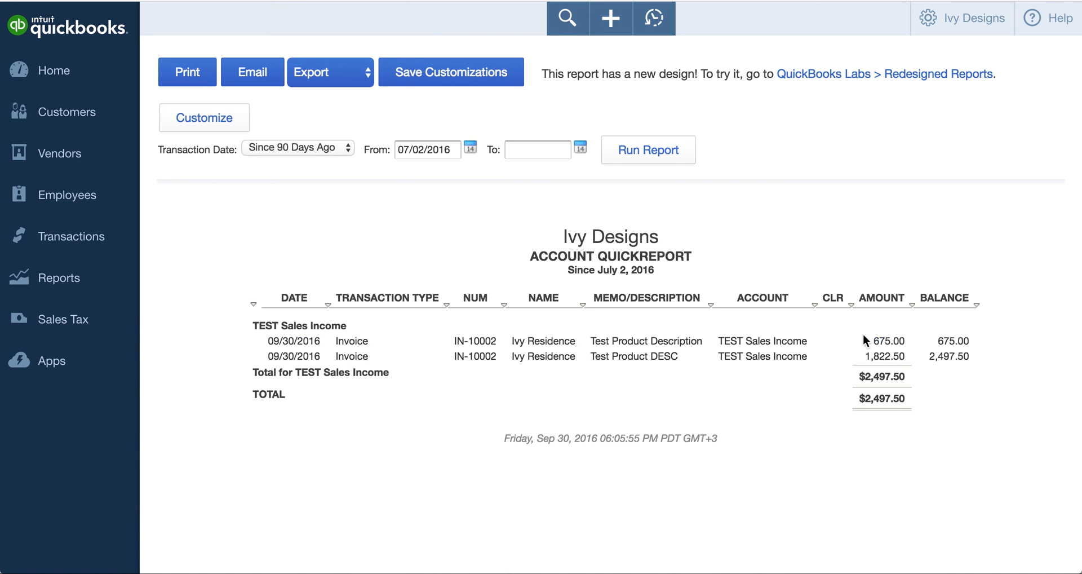
{"action": "mouse_move", "coordinate": [989, 414]}
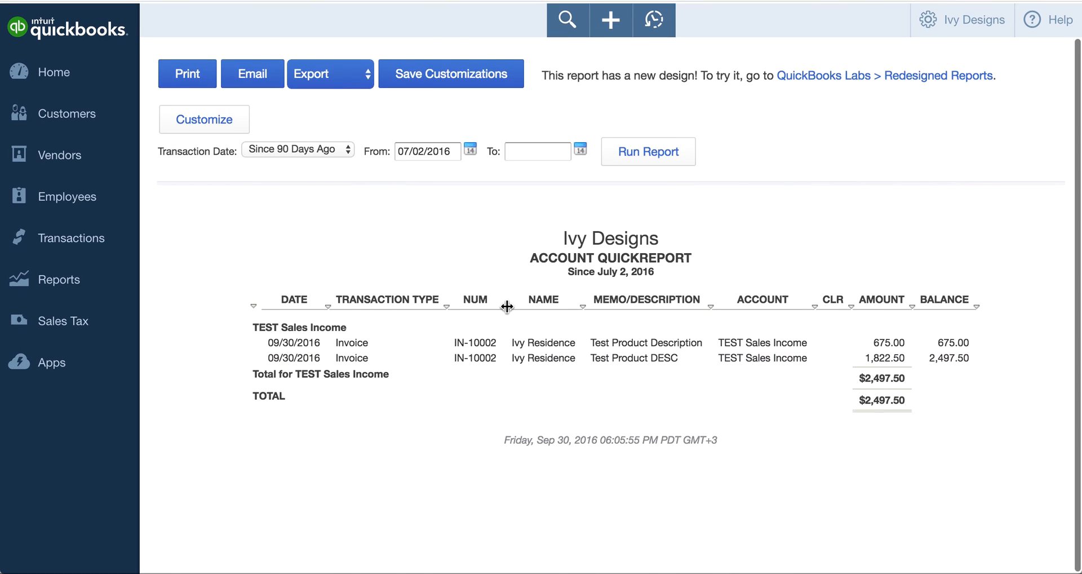
{"action": "mouse_move", "coordinate": [69, 194]}
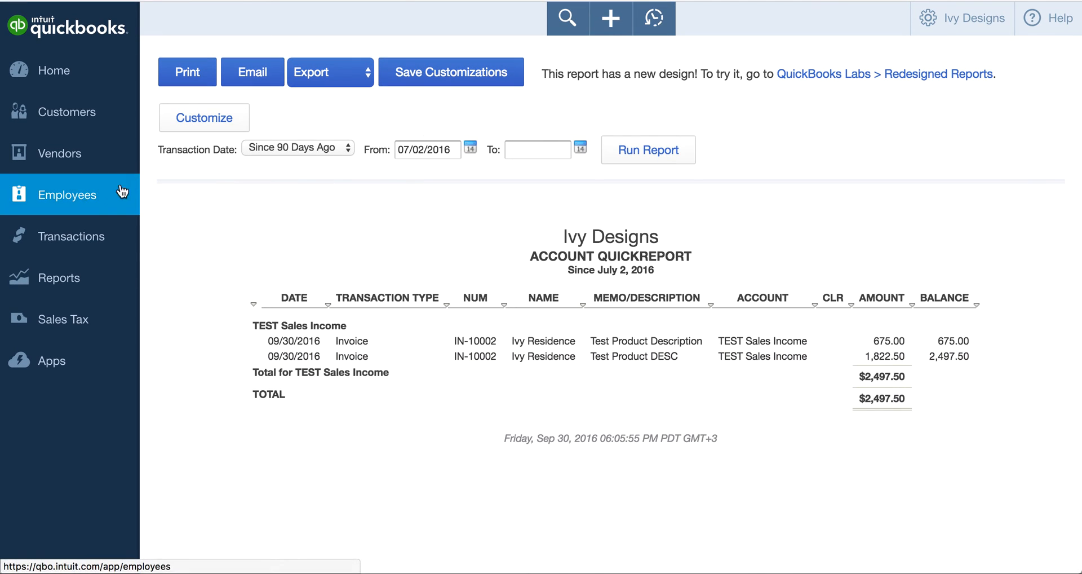
{"action": "mouse_move", "coordinate": [62, 318]}
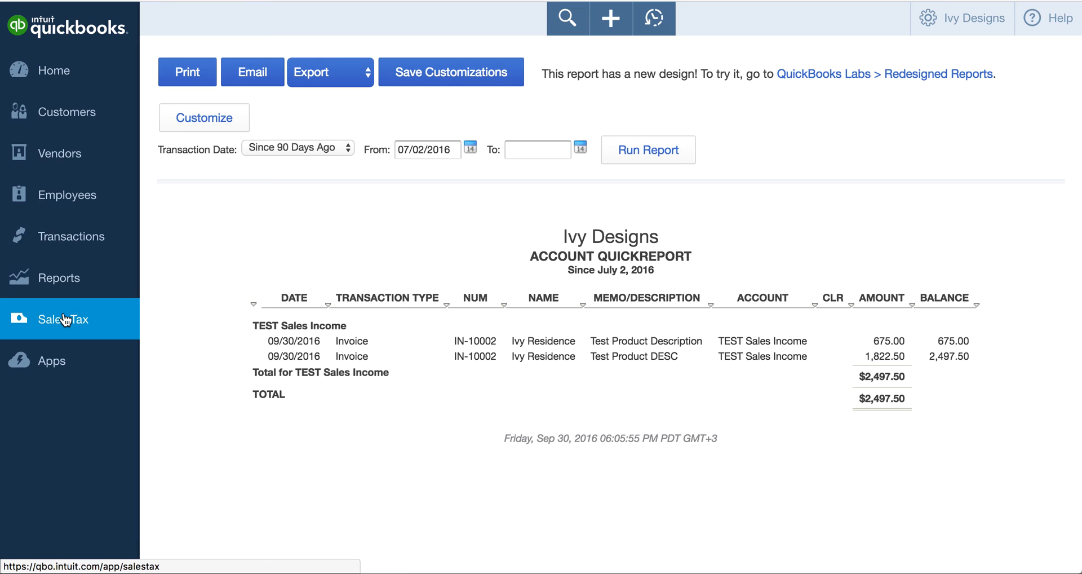
View the Sales Tax Center showing California owing $236.03 on $2,697.50 taxable sales
{"action": "left_click", "coordinate": [65, 318]}
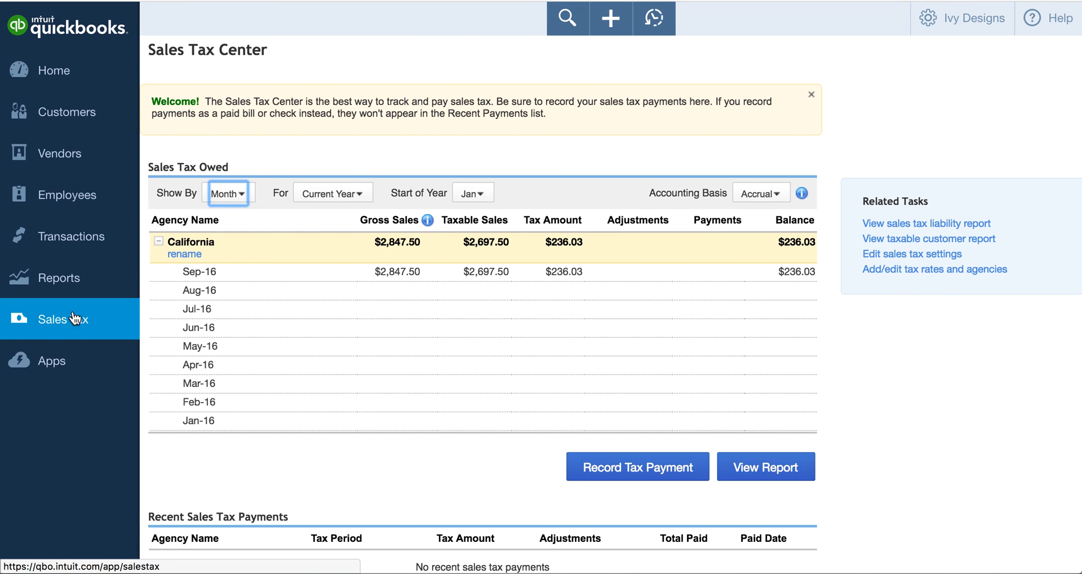
{"action": "mouse_move", "coordinate": [228, 249]}
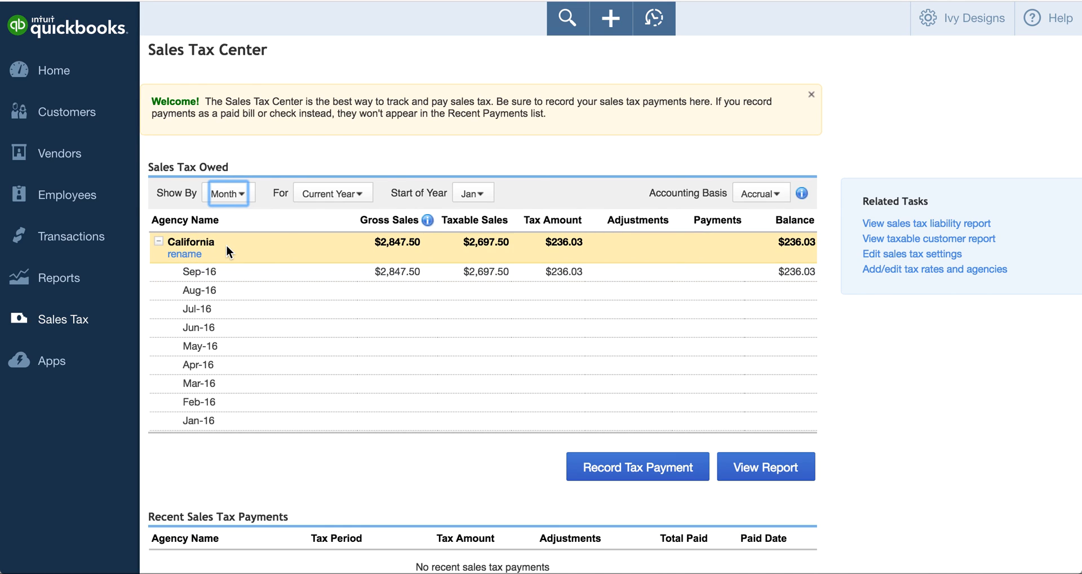
{"action": "mouse_move", "coordinate": [315, 242]}
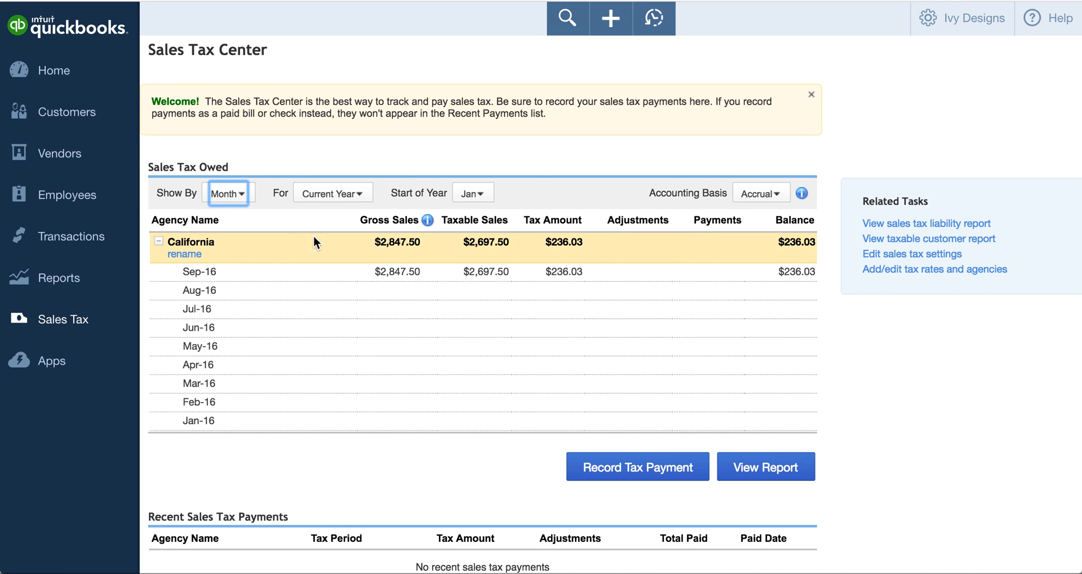
{"action": "mouse_move", "coordinate": [604, 243]}
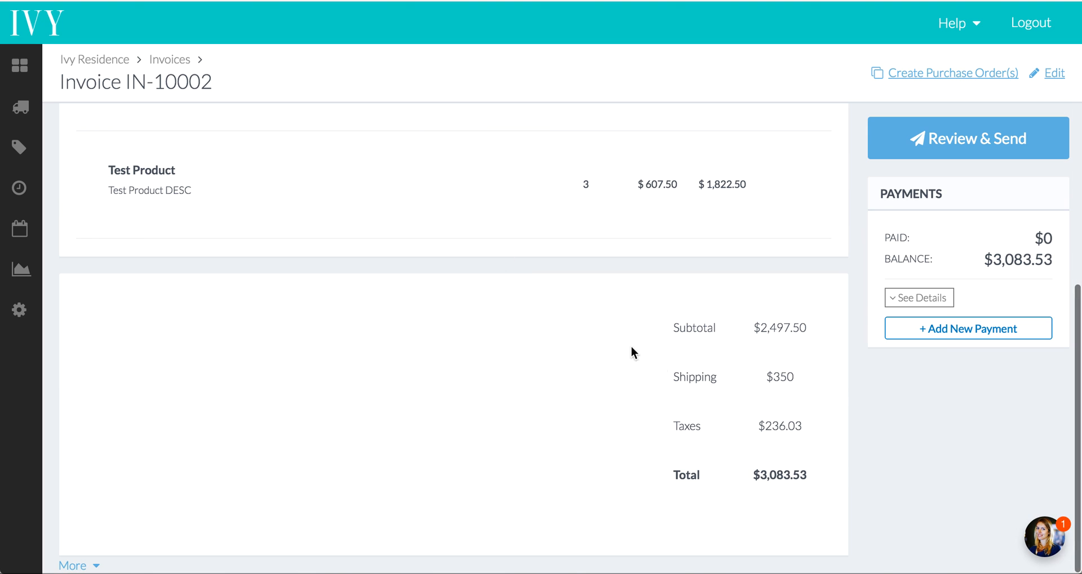
{"action": "mouse_move", "coordinate": [641, 441]}
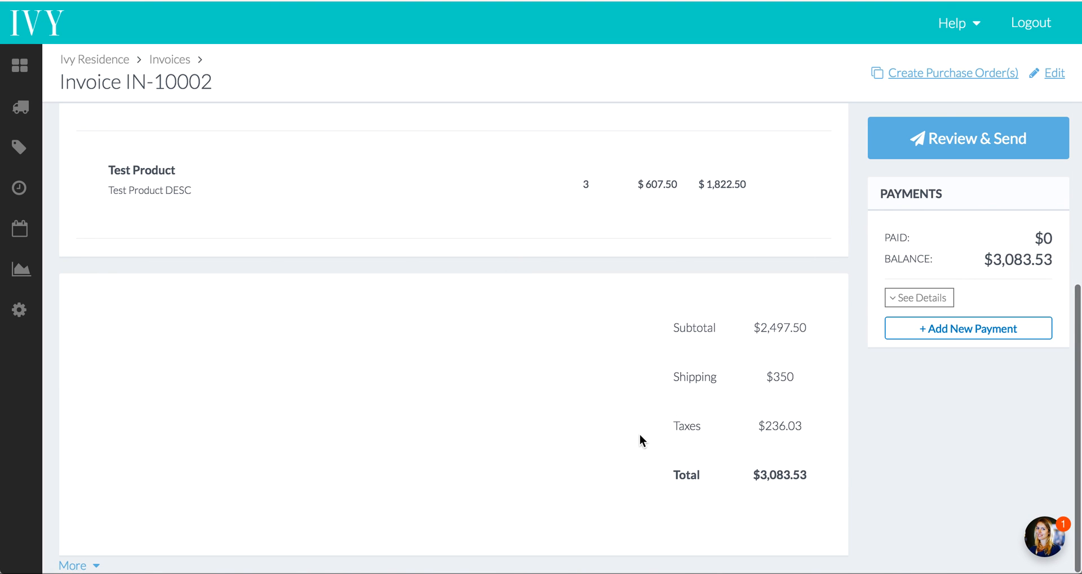
{"action": "mouse_move", "coordinate": [624, 501]}
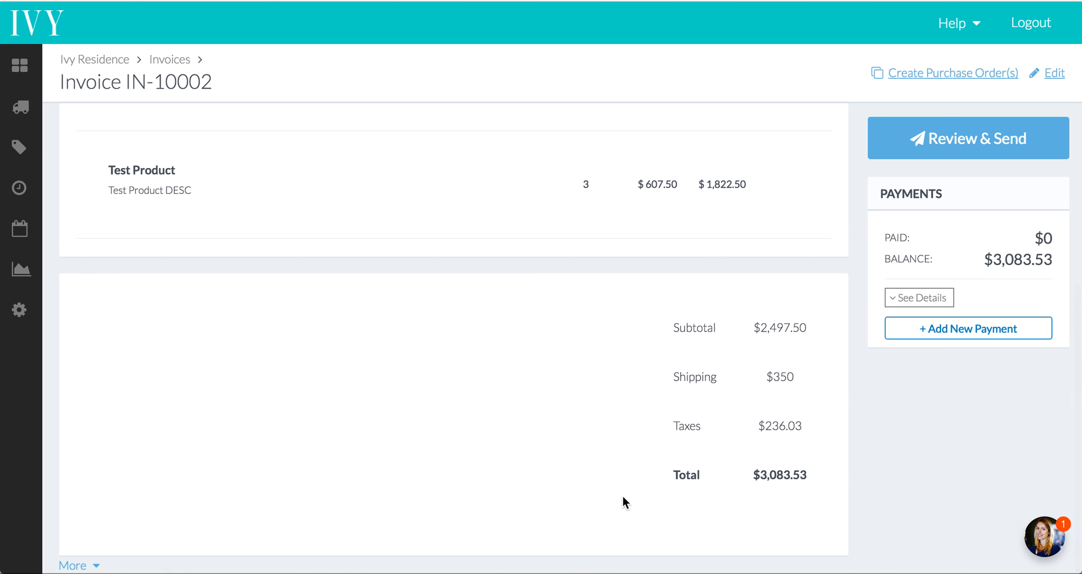
Scroll up Ivy's invoice IN-10002 to review its details and $3,083.53 balance
{"action": "scroll", "scroll_direction": "up", "scroll_amount": 3}
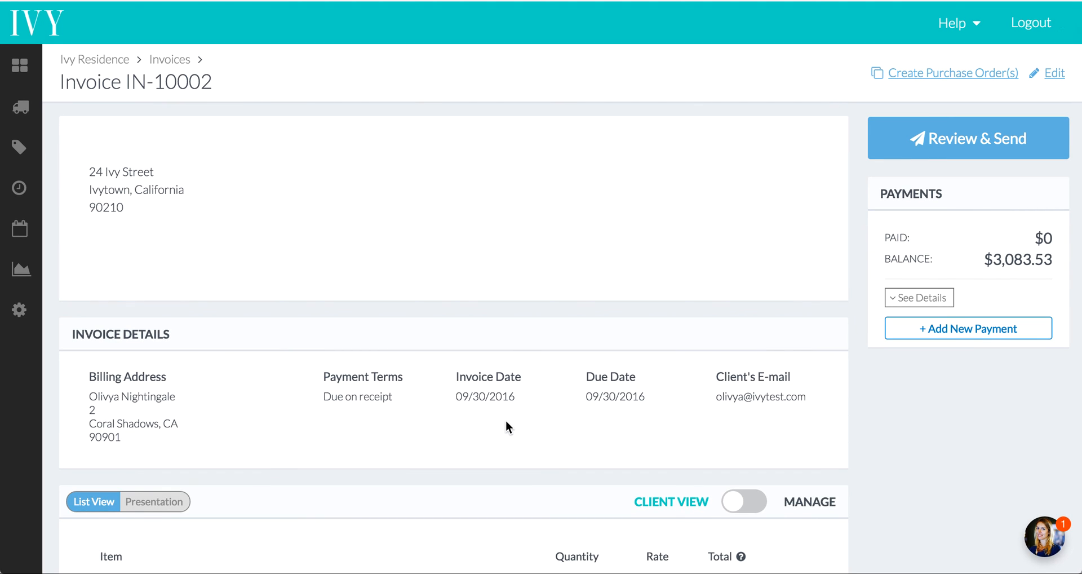
{"action": "mouse_move", "coordinate": [462, 239]}
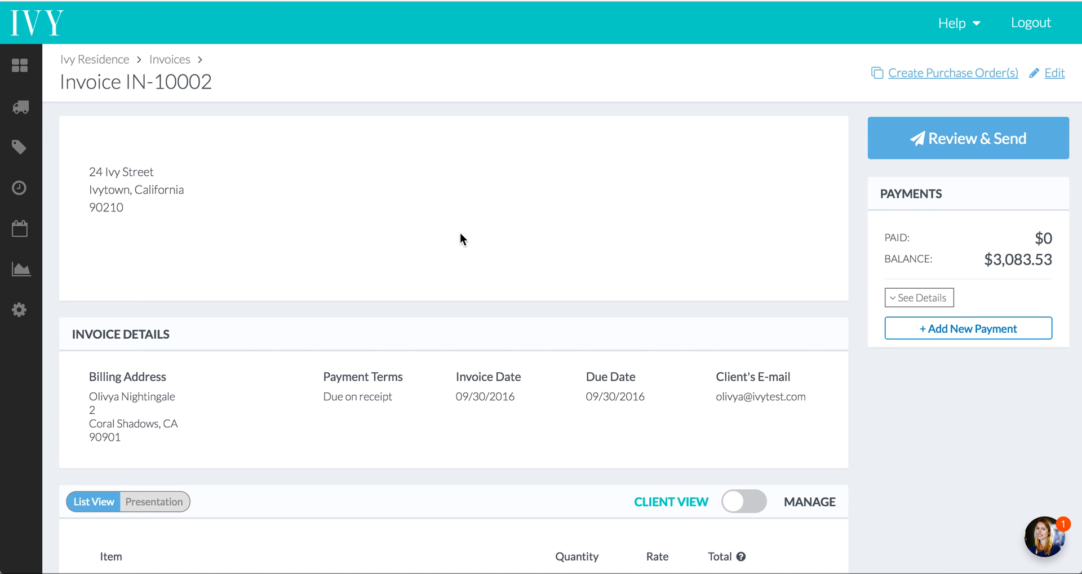
{"action": "mouse_move", "coordinate": [461, 171]}
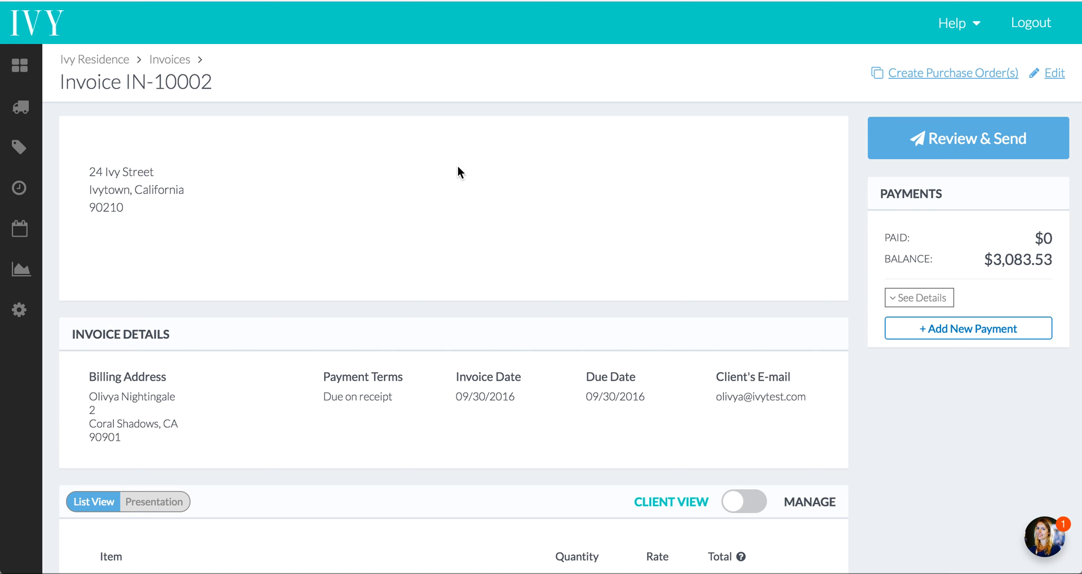